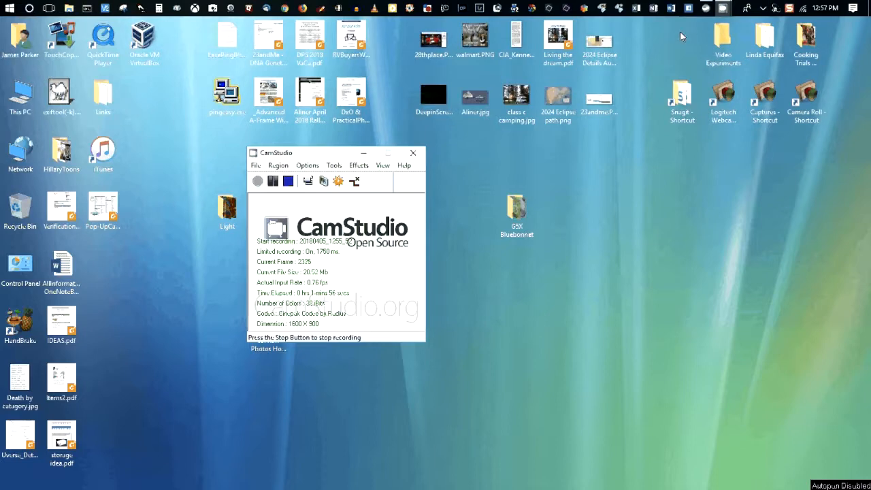
- Bring up the PortableApps.com launcher menu from the system tray while recording continues
left_click(705, 8)
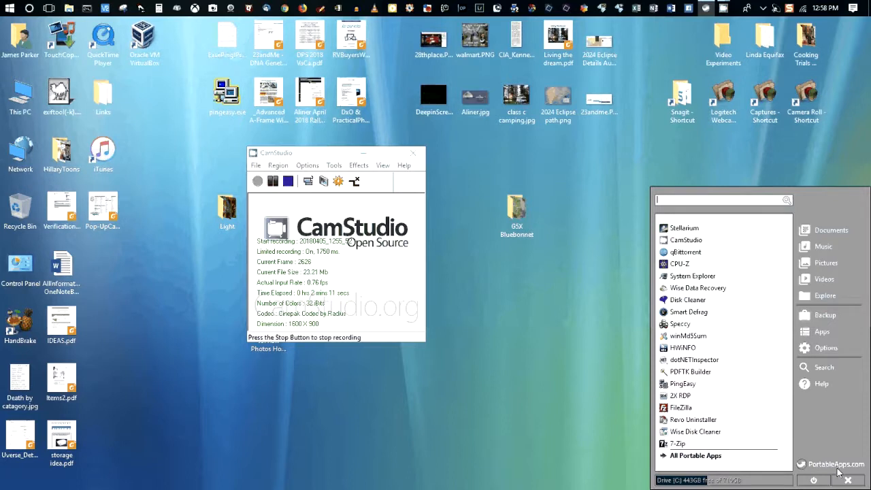
mouse_move(851, 413)
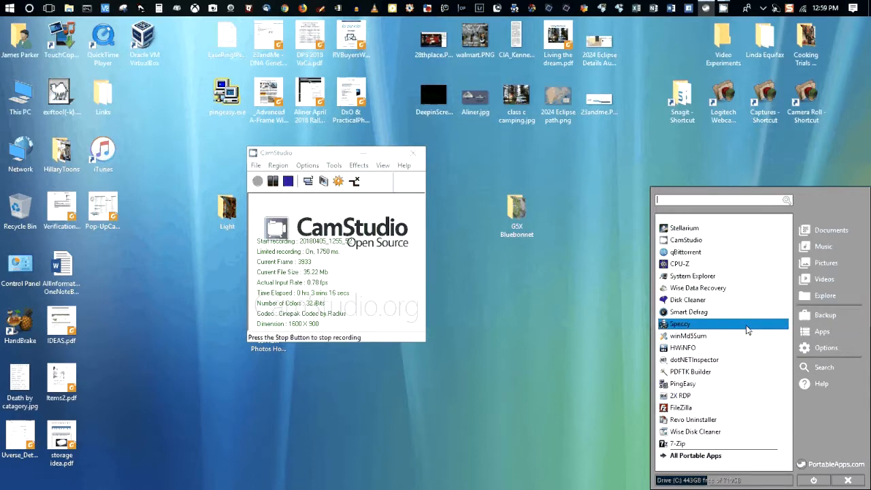
mouse_move(735, 328)
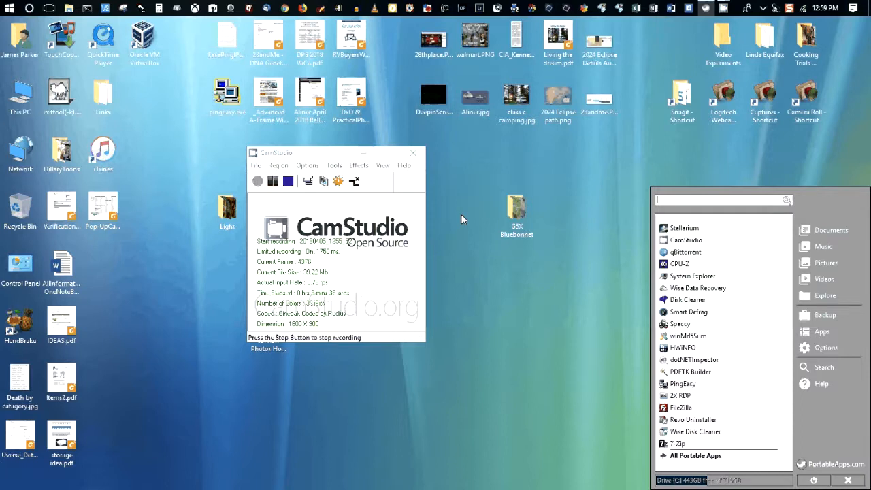
mouse_move(468, 202)
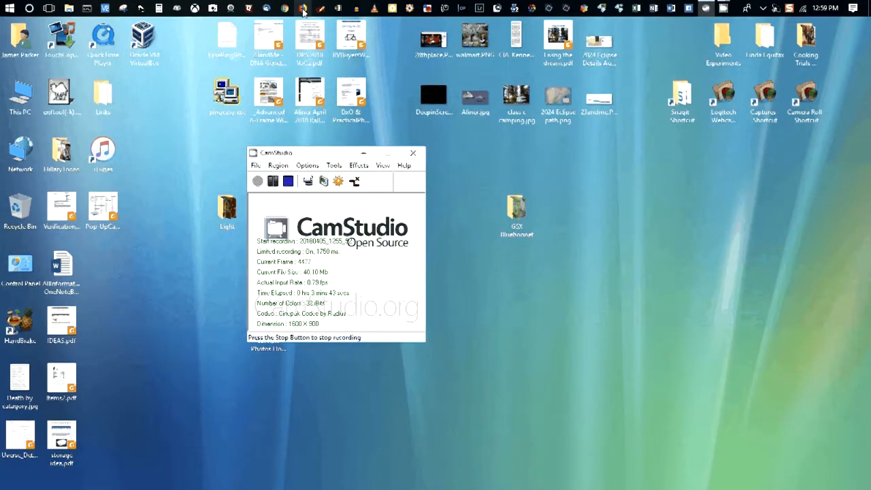
- Search Bing for 'camstudio' from the Firefox start page
left_click(303, 9)
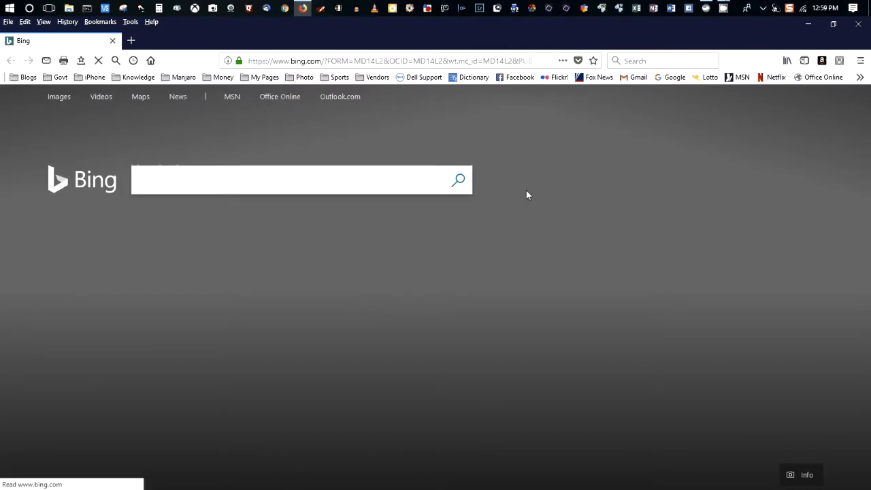
type("camstudio")
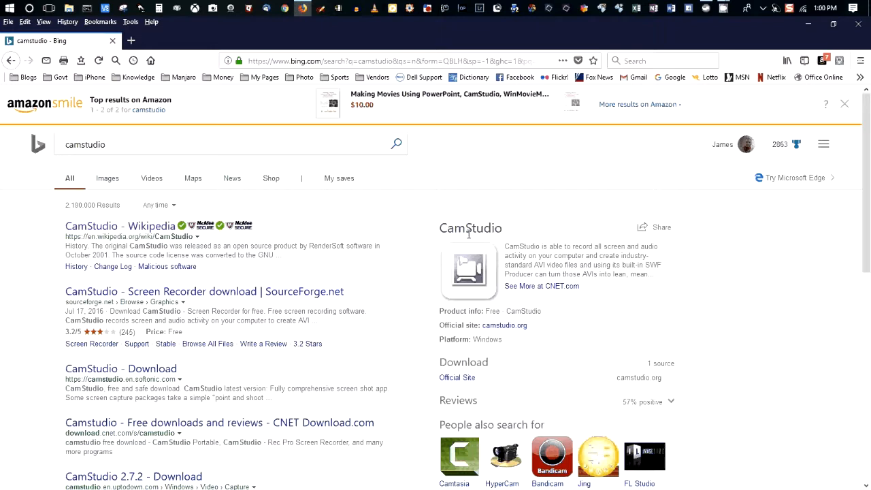
mouse_move(488, 215)
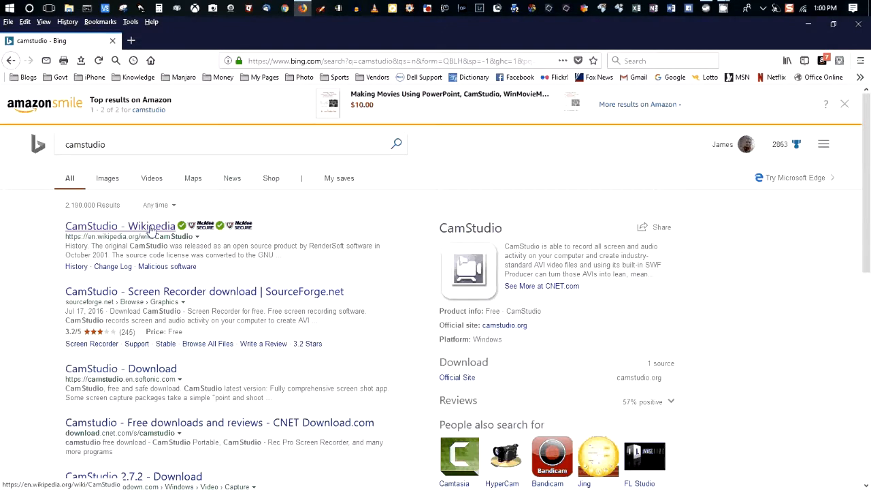
- Load the 'CamStudio - Wikipedia' result and read down to its History and Change Log sections
left_click(120, 226)
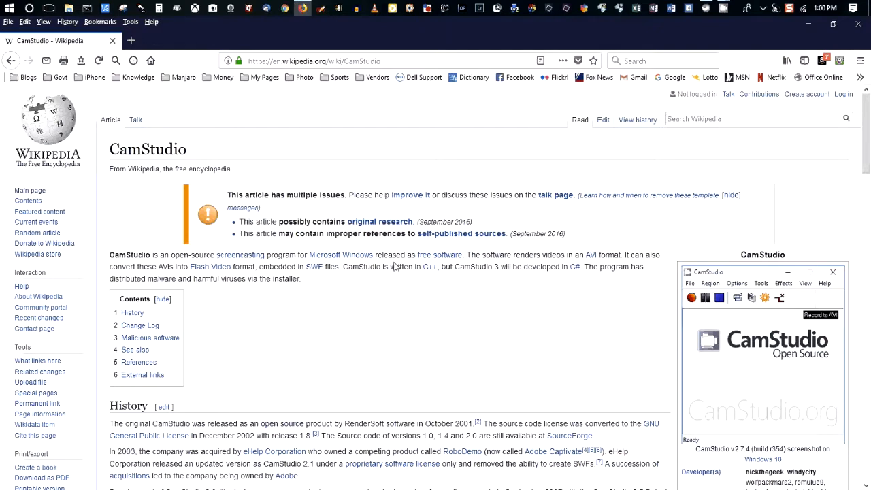
scroll("down", 3)
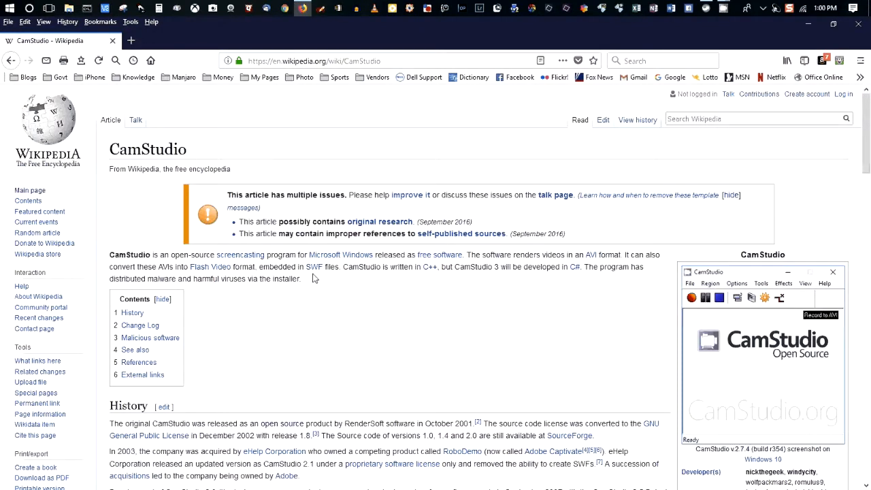
scroll("down", 3)
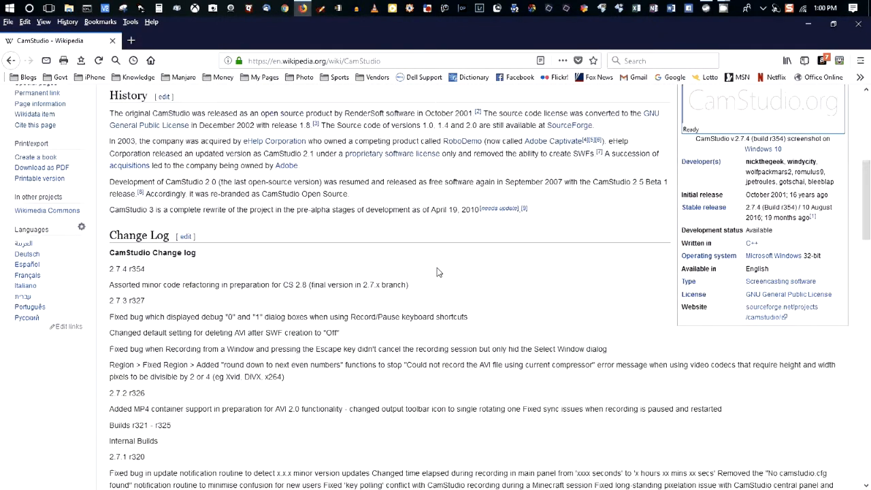
- Scroll the article further to the Malicious software, See also and References sections
scroll("down", 3)
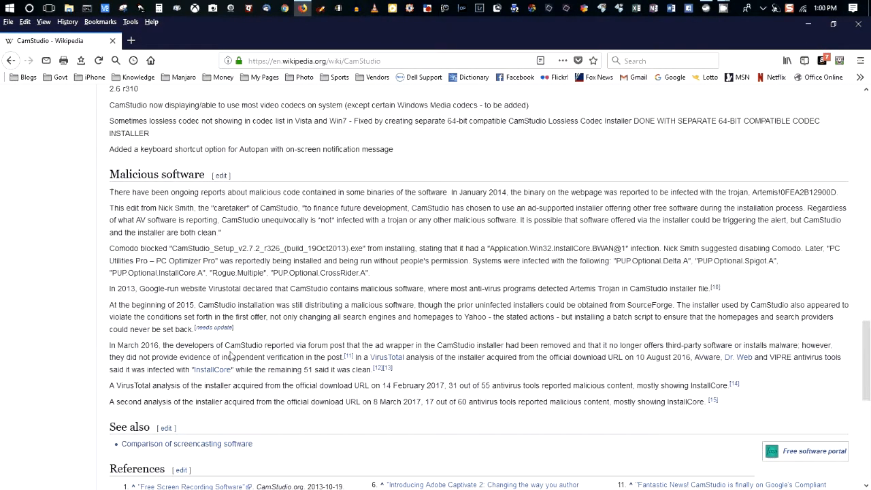
mouse_move(136, 405)
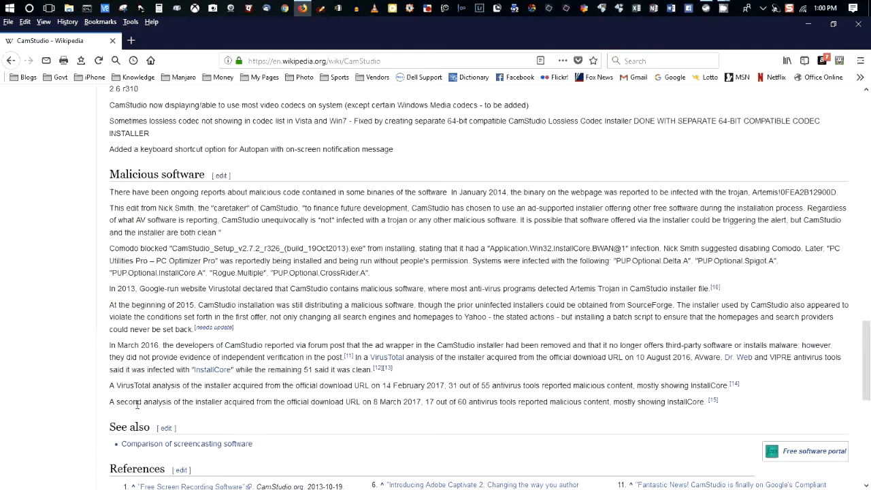
mouse_move(142, 401)
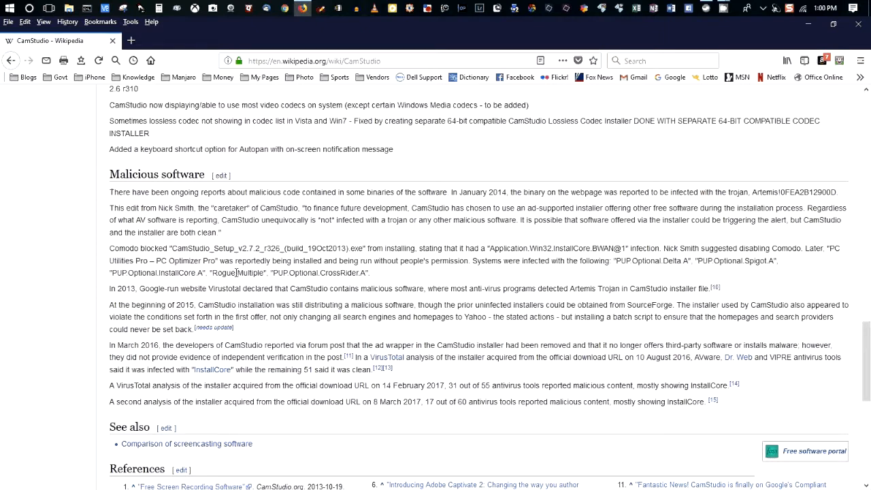
mouse_move(349, 259)
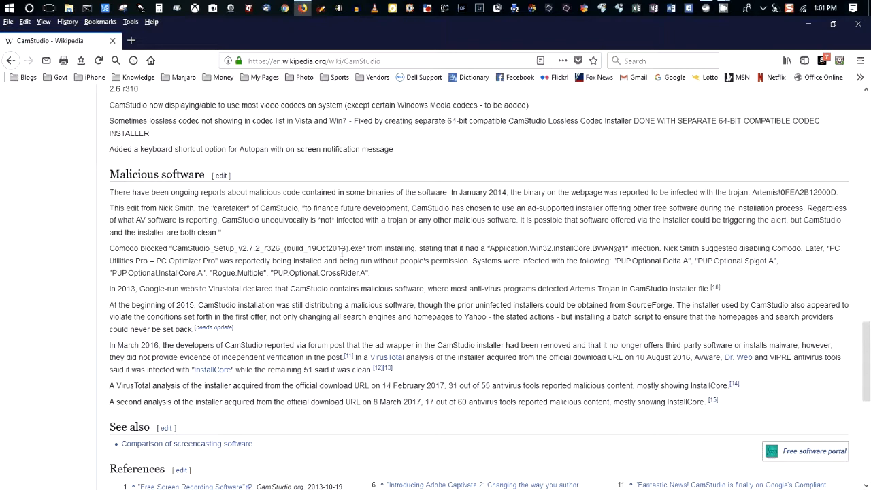
mouse_move(477, 248)
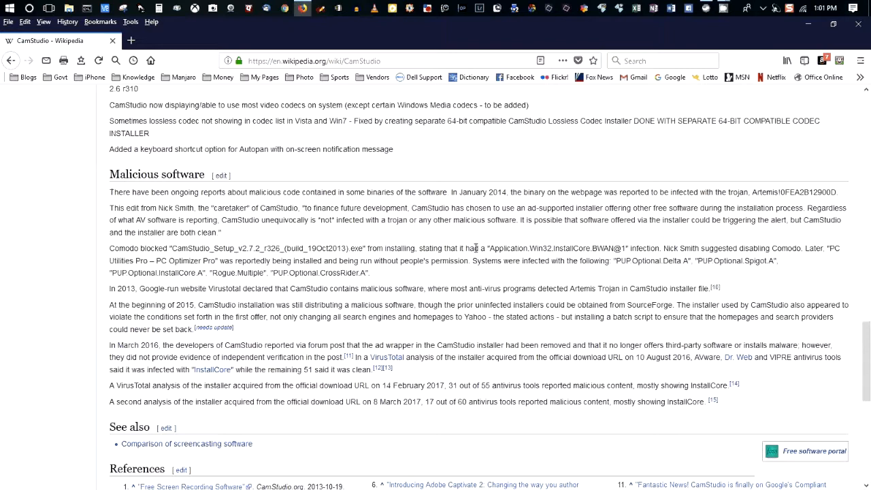
mouse_move(435, 242)
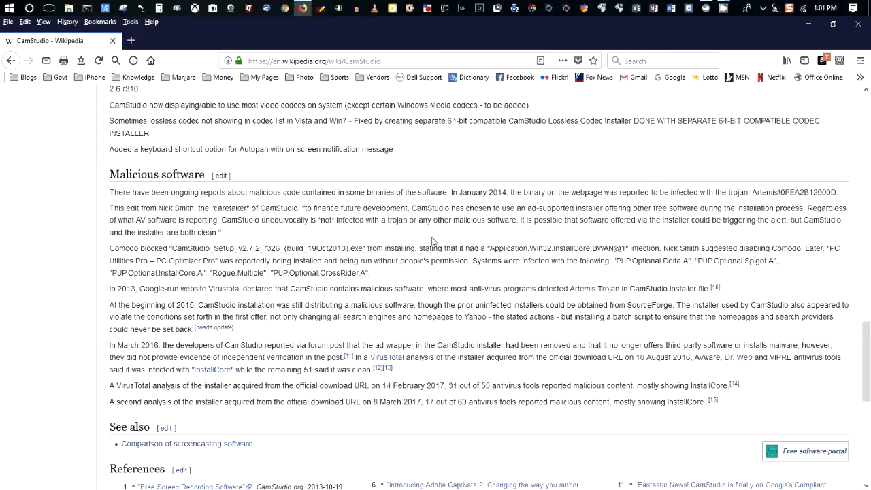
mouse_move(268, 338)
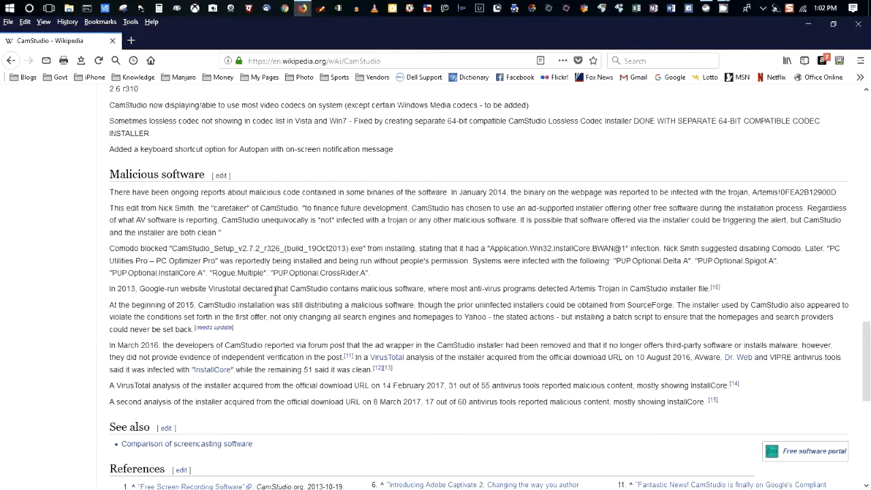
mouse_move(532, 271)
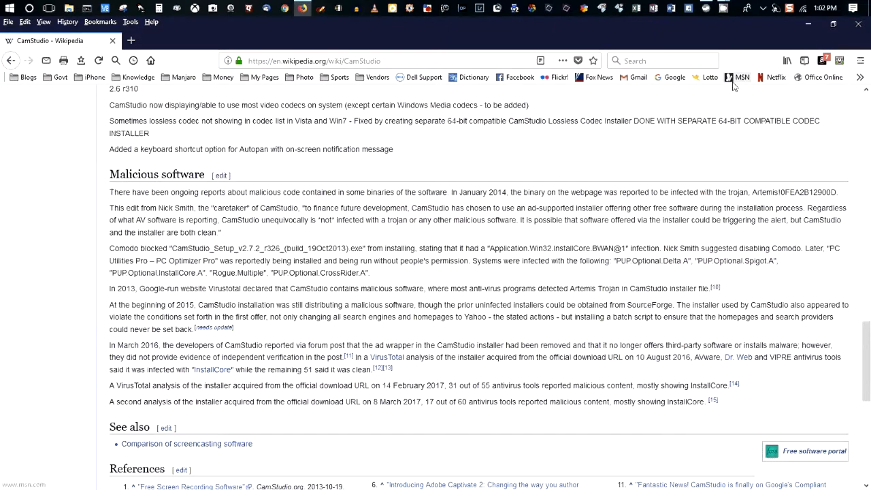
- Load the MSN home page and advance its featured news slideshow through three stories
left_click(739, 76)
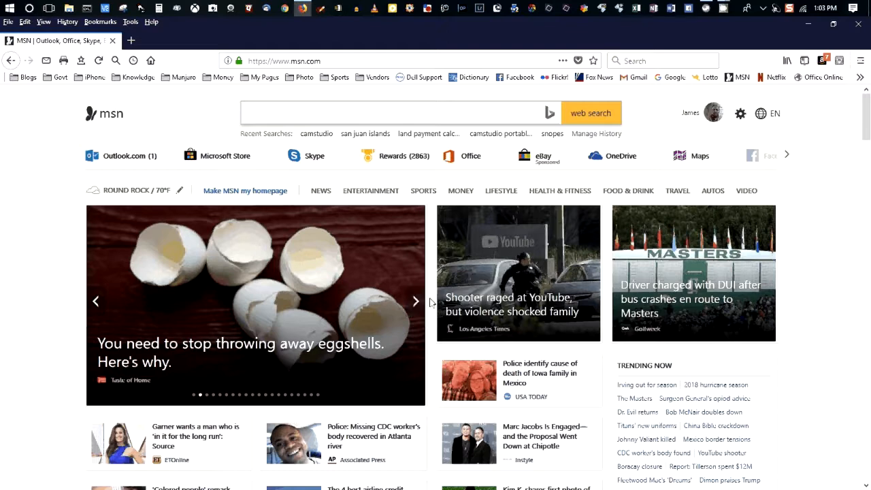
left_click(417, 301)
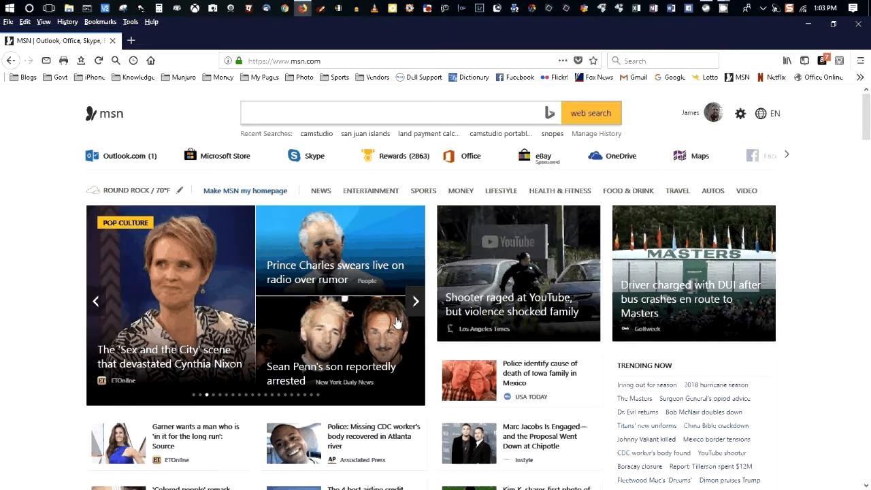
left_click(416, 301)
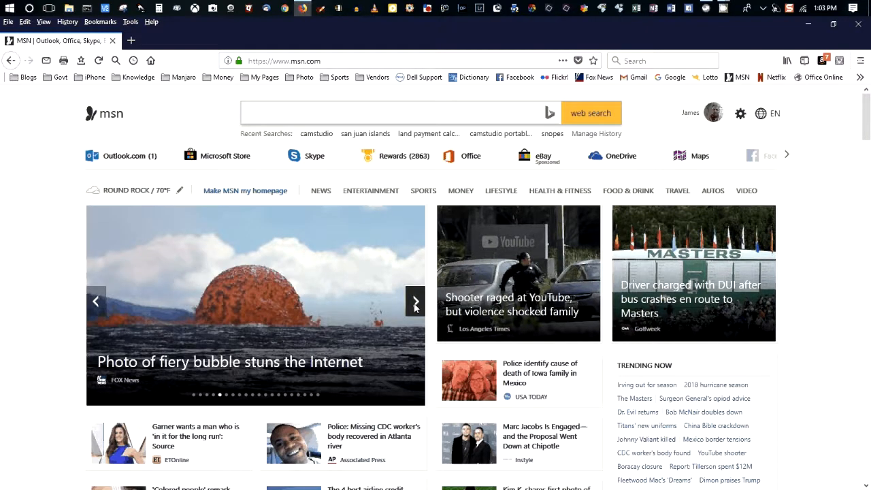
left_click(415, 301)
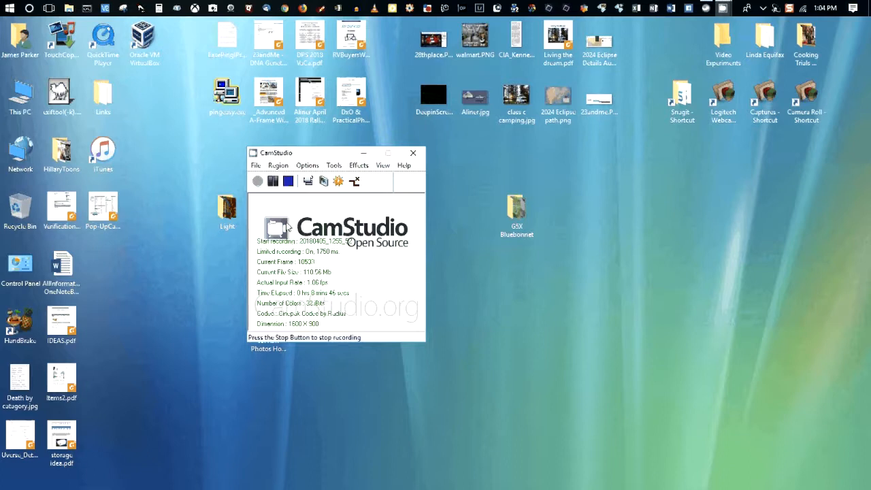
mouse_move(373, 225)
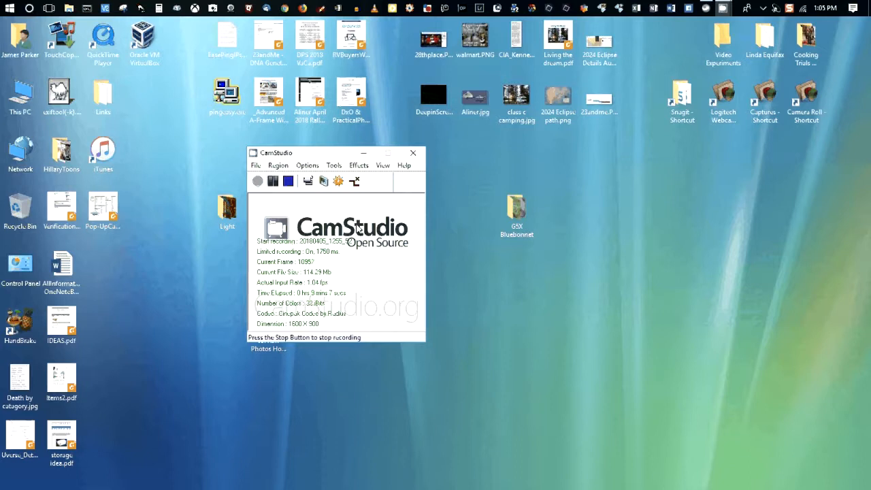
mouse_move(388, 207)
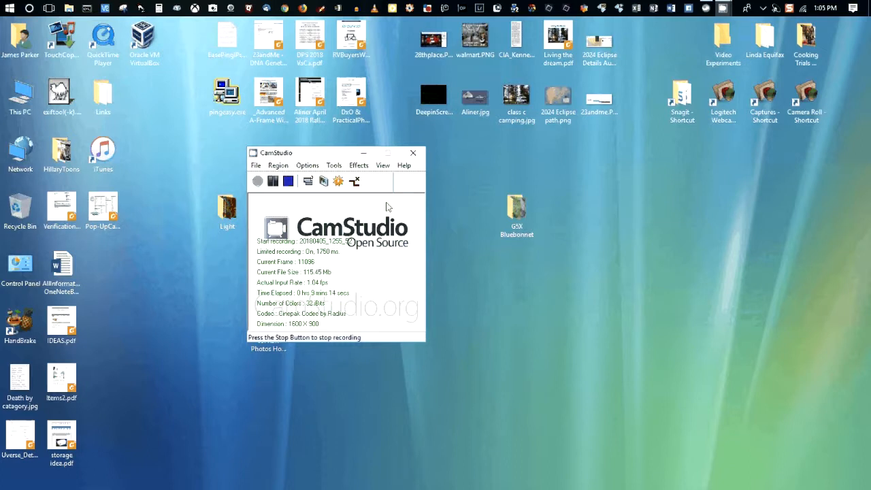
mouse_move(265, 130)
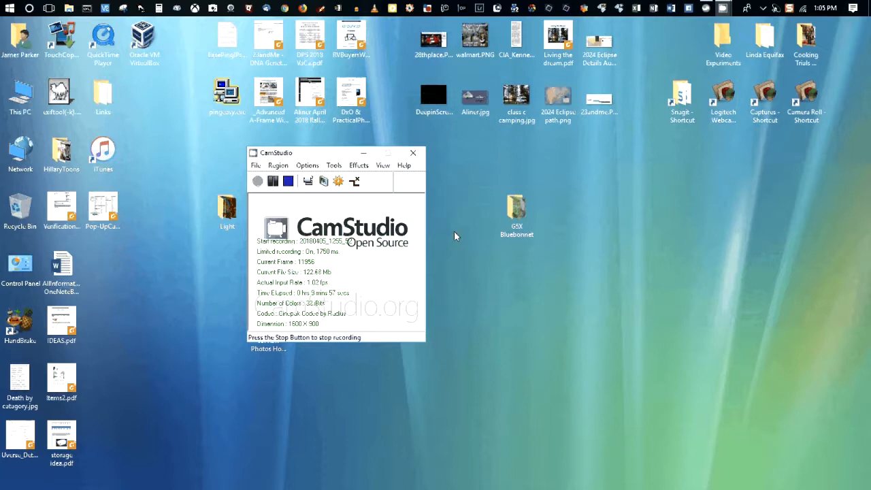
mouse_move(351, 129)
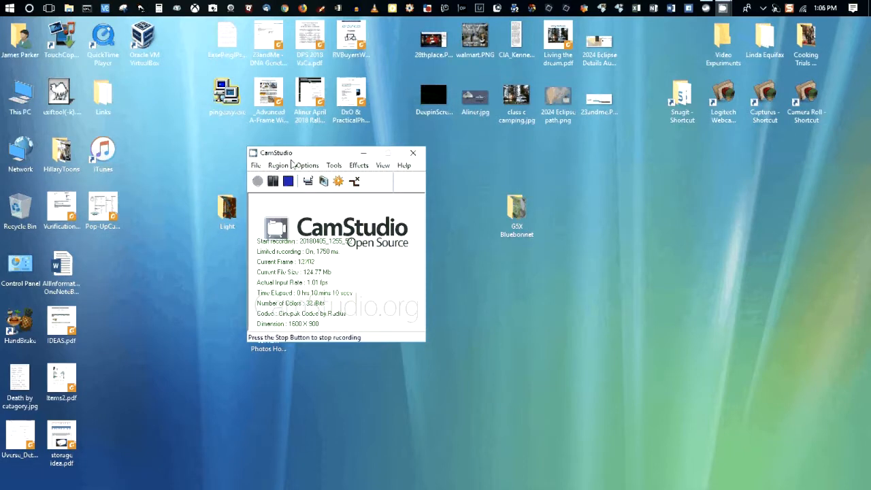
left_click(258, 182)
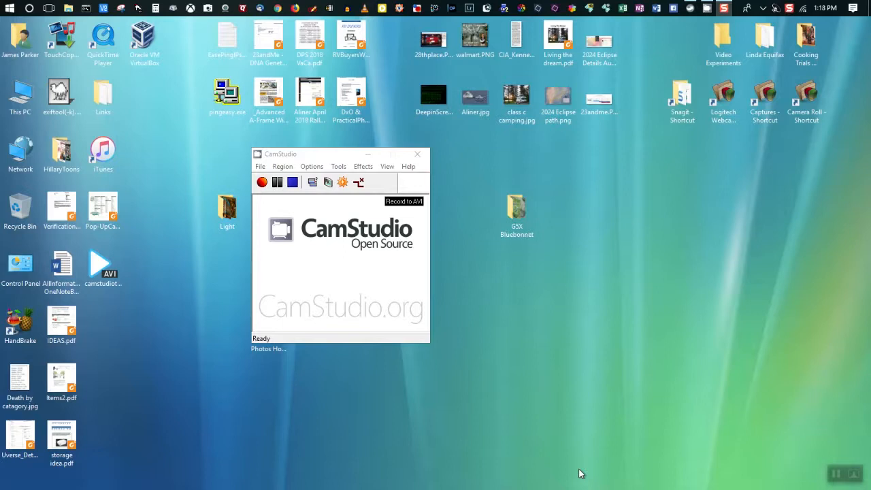
mouse_move(335, 429)
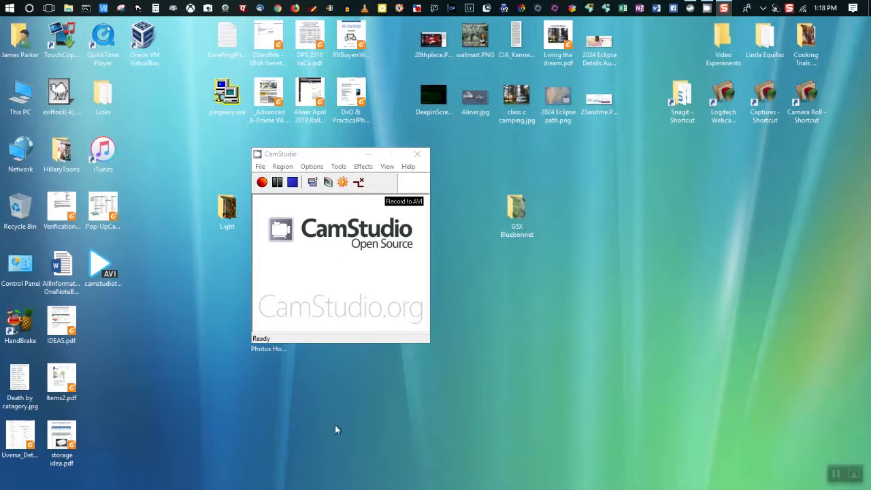
mouse_move(265, 196)
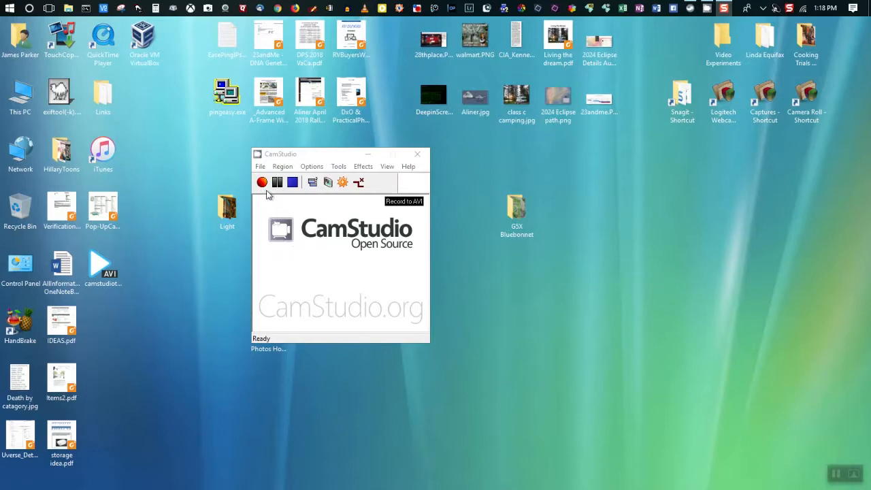
mouse_move(374, 168)
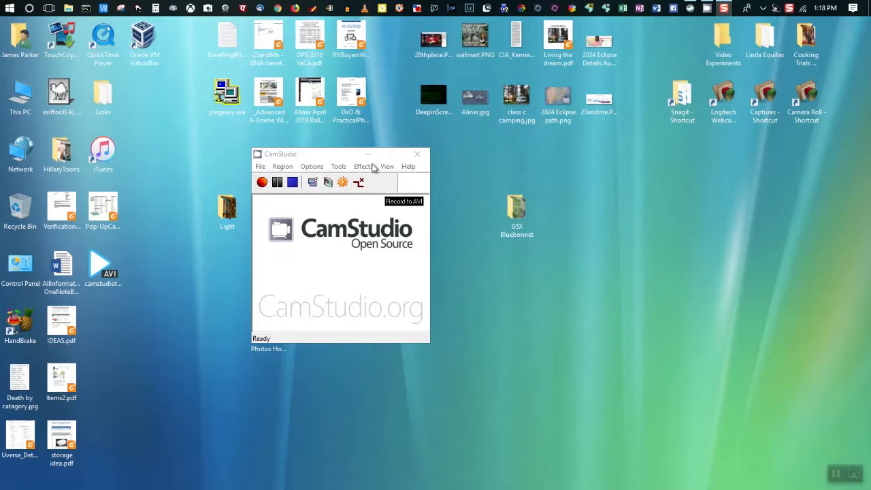
mouse_move(354, 161)
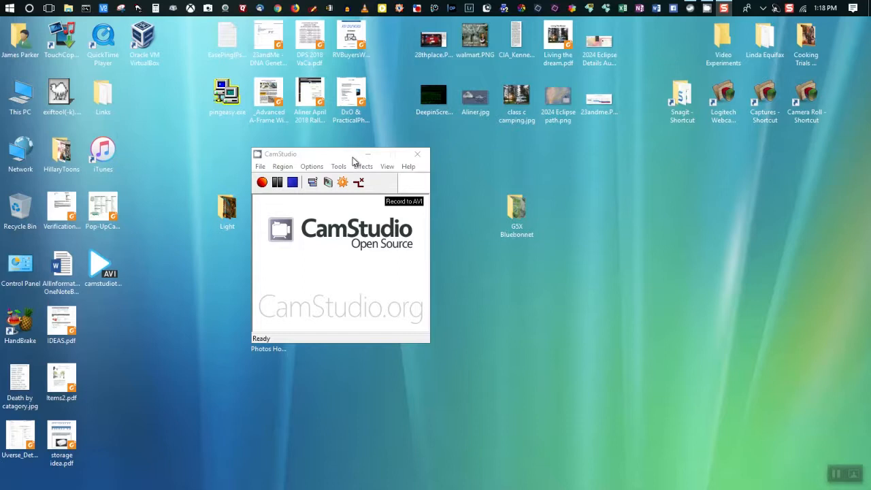
mouse_move(316, 171)
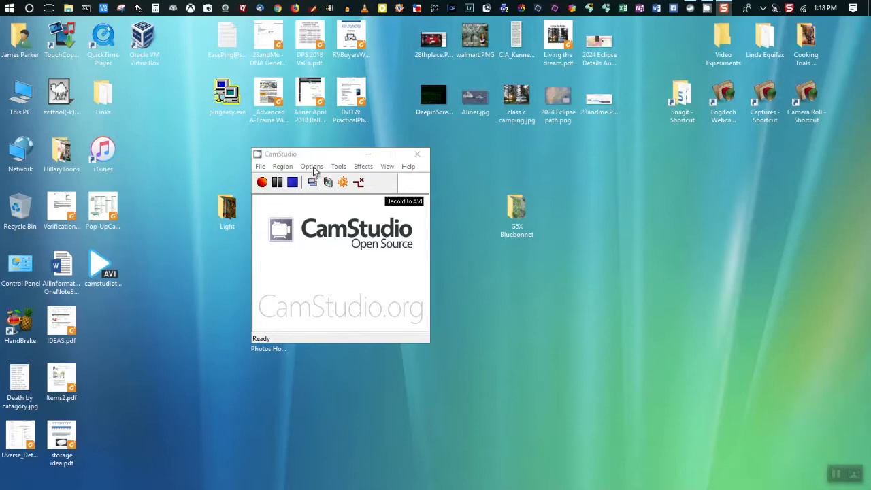
- Choose Record audio from speakers in Options and dismiss the WaveoutGetSelectControl failure warning
left_click(312, 166)
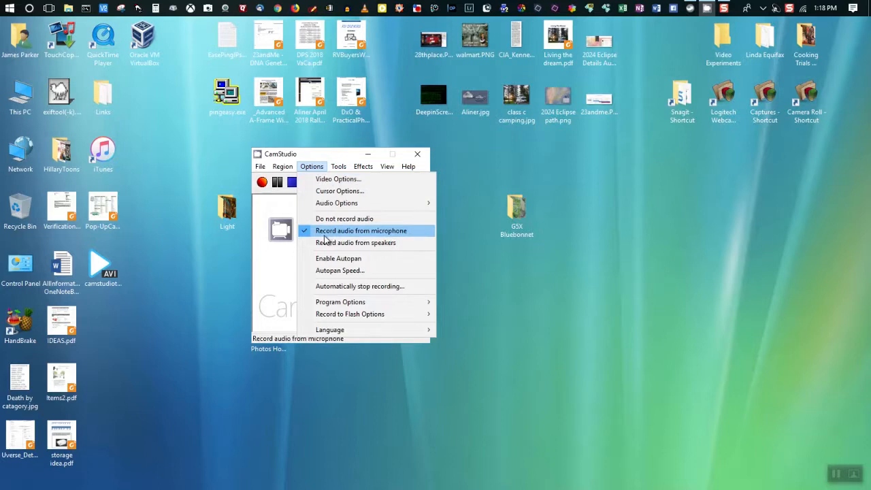
mouse_move(343, 239)
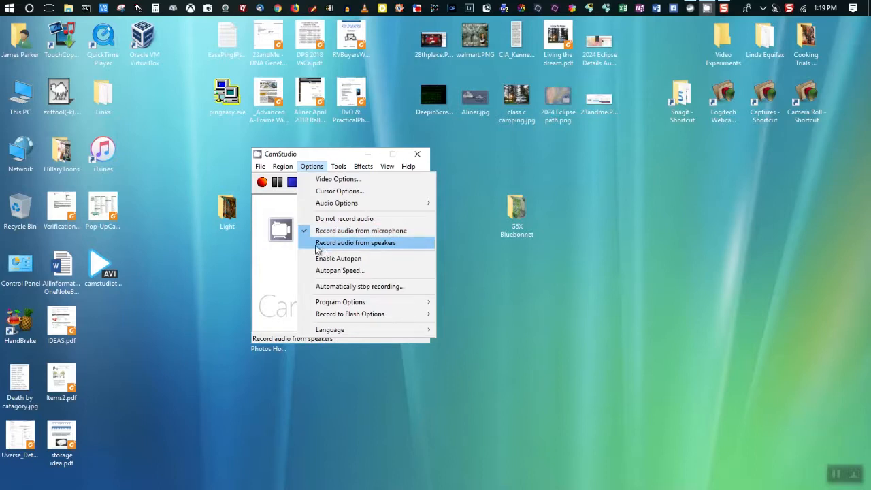
left_click(355, 242)
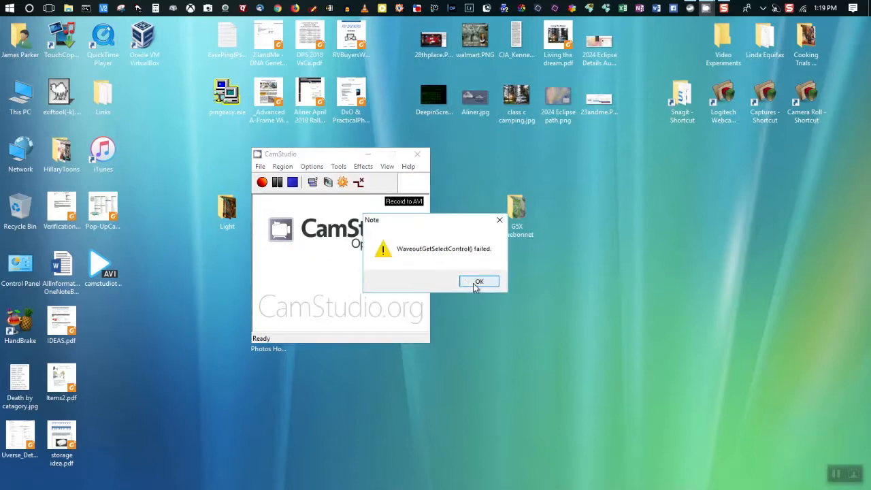
left_click(480, 280)
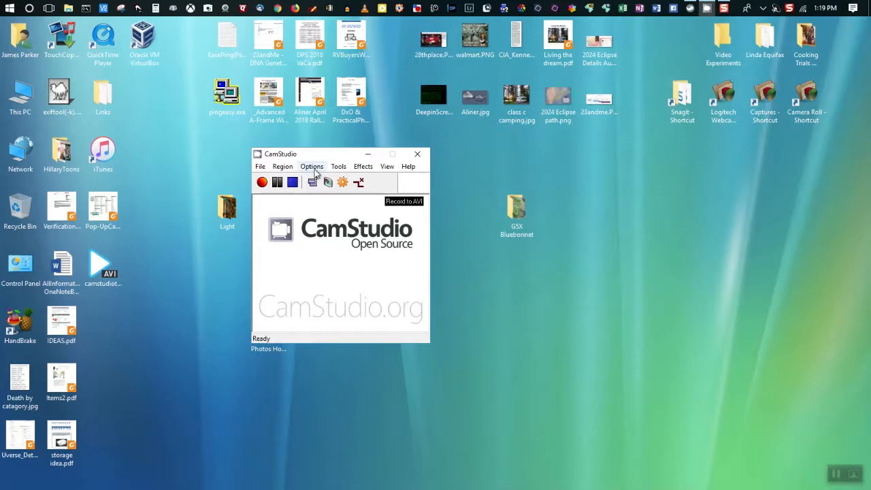
left_click(312, 167)
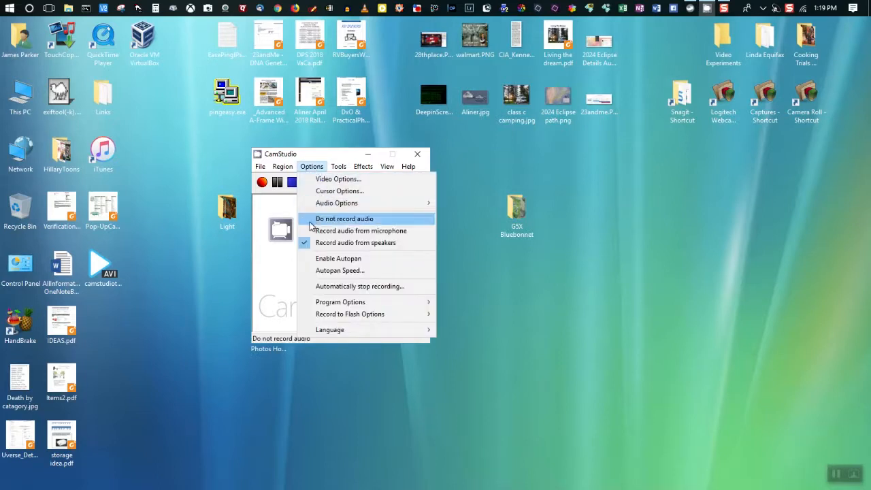
mouse_move(361, 231)
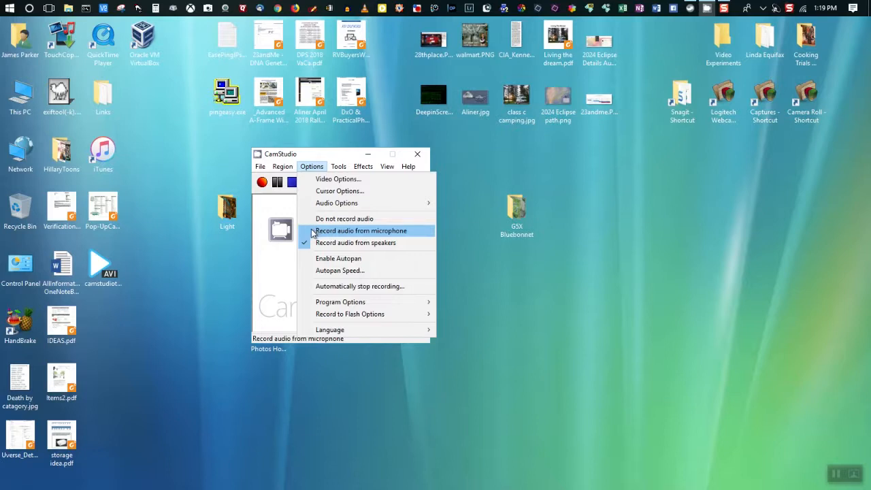
- Select Record audio from microphone, then review Audio Options for Microphone and confirm with OK
left_click(338, 166)
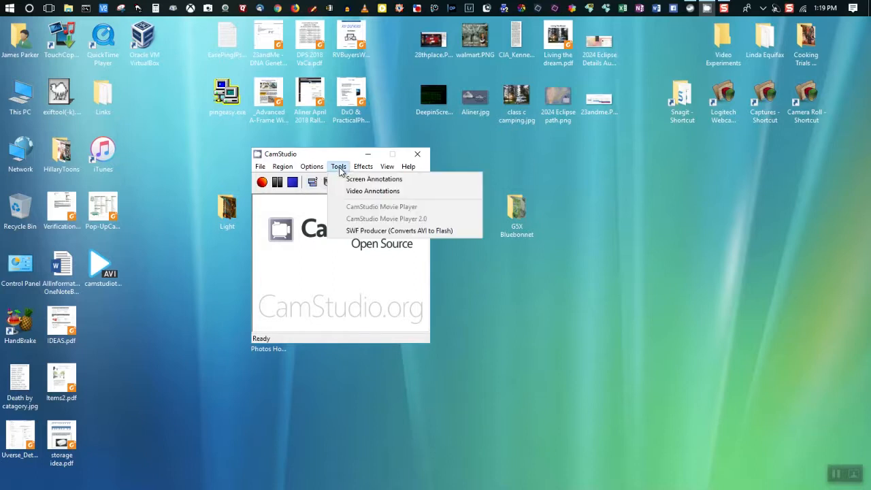
left_click(311, 167)
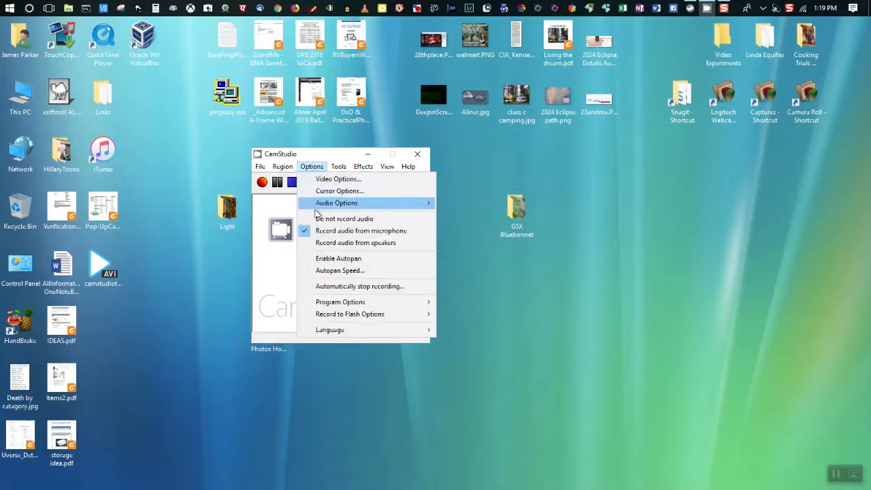
mouse_move(327, 203)
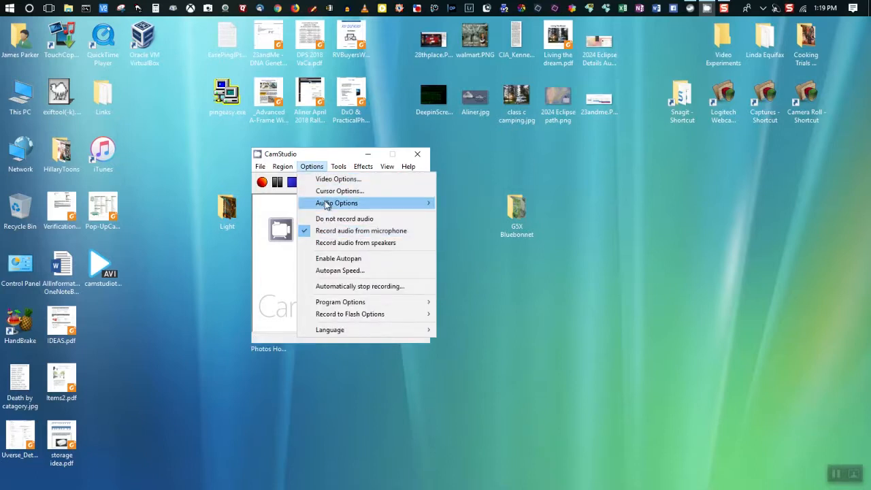
mouse_move(336, 203)
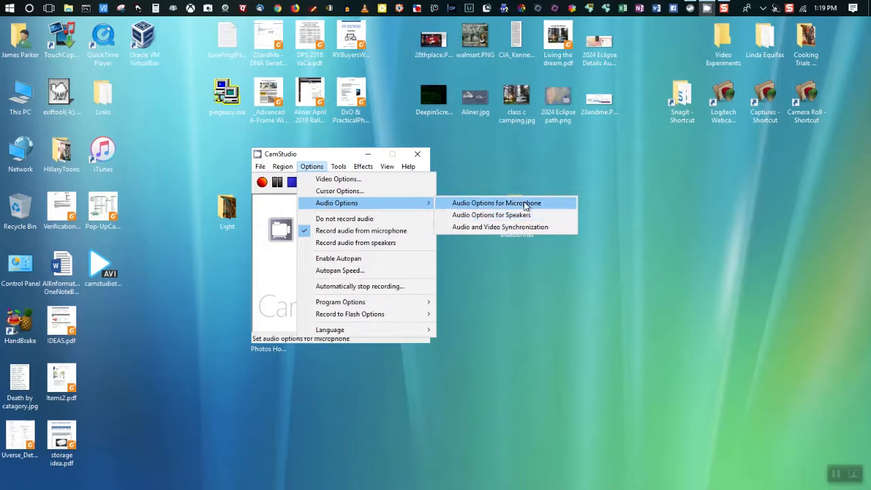
left_click(497, 203)
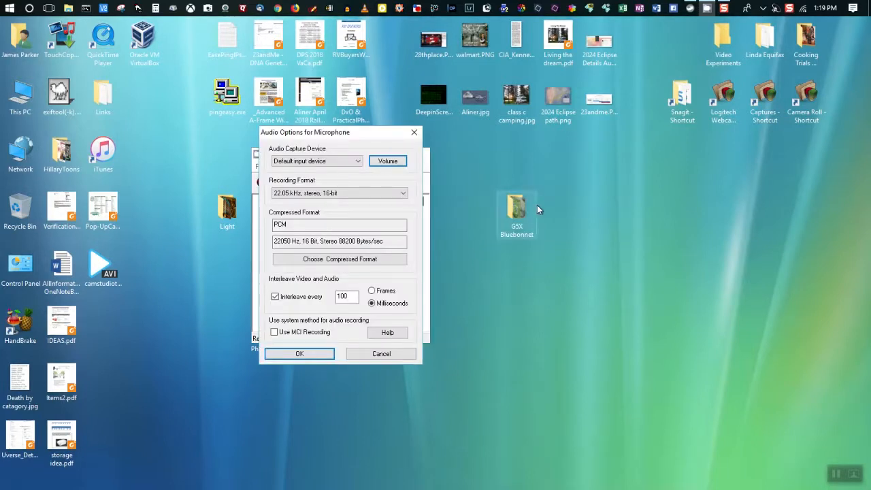
left_click(316, 161)
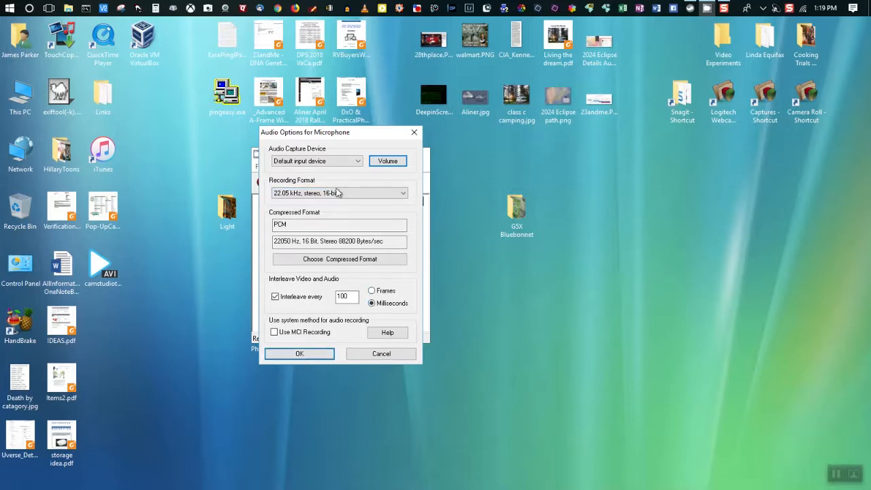
left_click(300, 354)
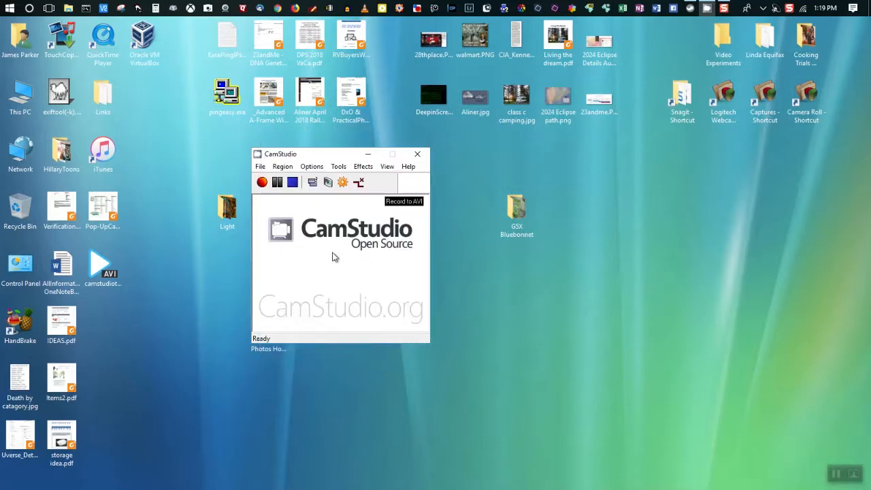
left_click(312, 166)
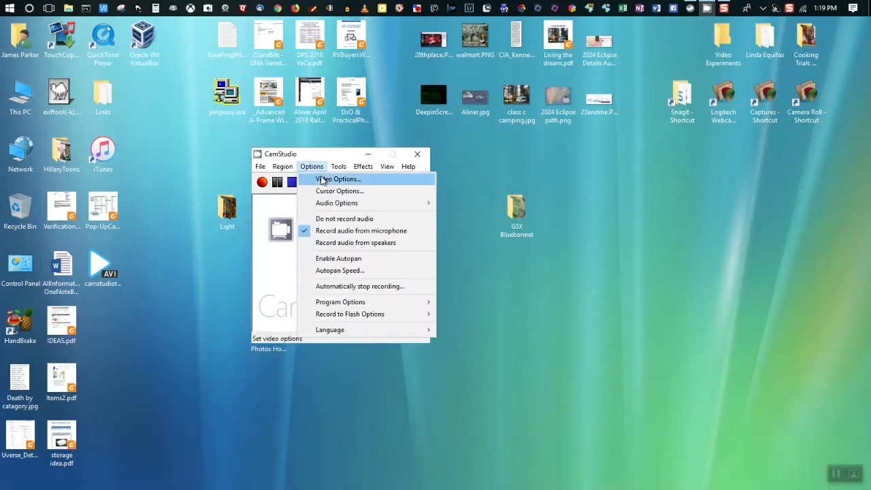
left_click(338, 180)
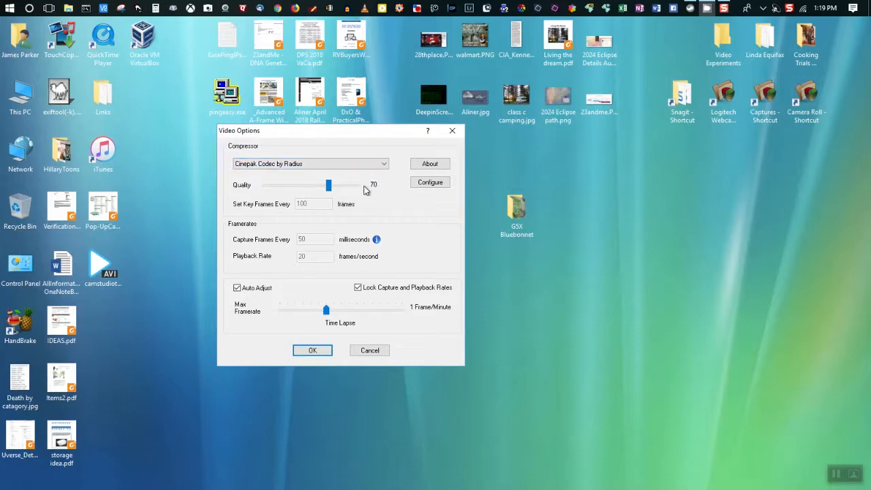
mouse_move(373, 193)
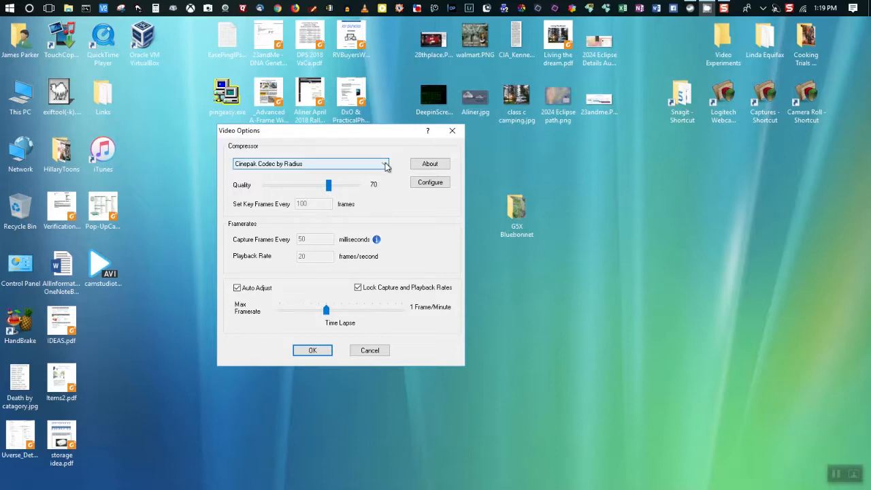
left_click(386, 163)
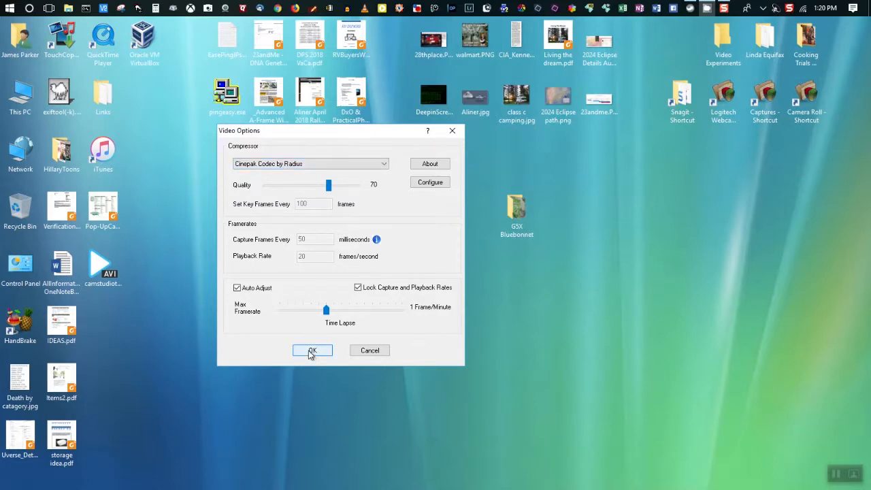
left_click(312, 350)
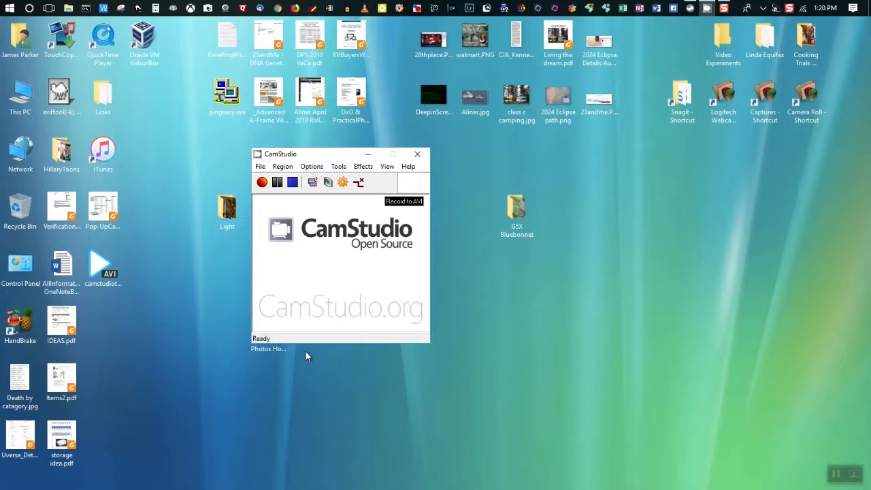
mouse_move(554, 360)
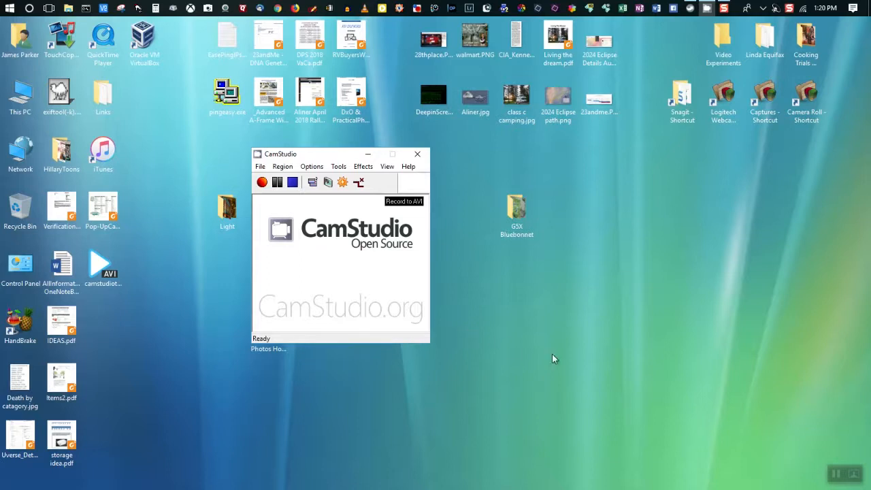
mouse_move(828, 440)
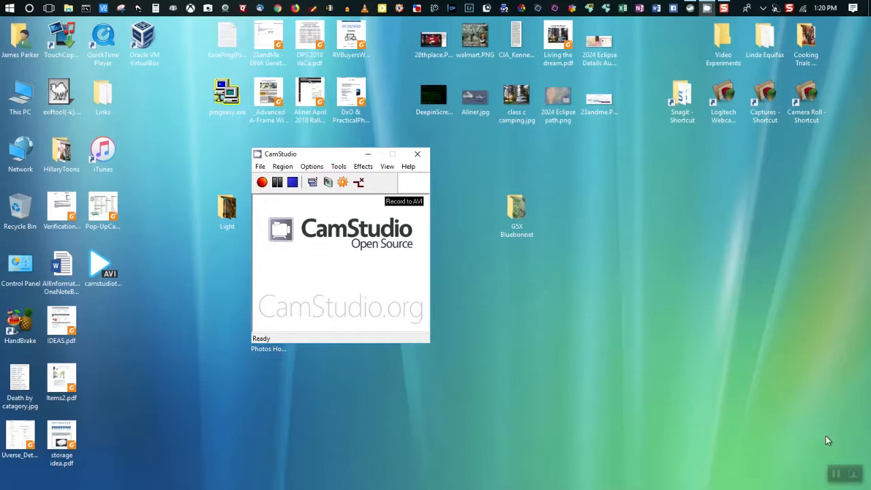
mouse_move(836, 463)
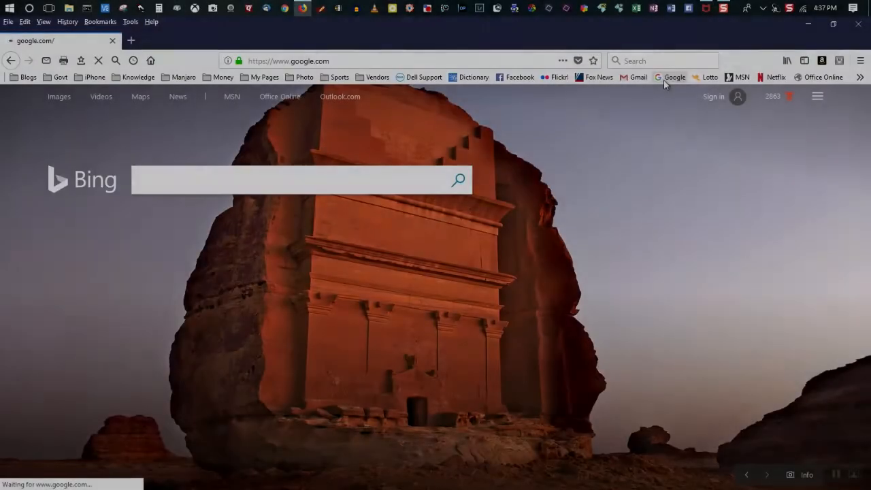
- Search Google for 'camstudio' and follow the 'CamStudio - Free Screen Recording Software' result
left_click(676, 76)
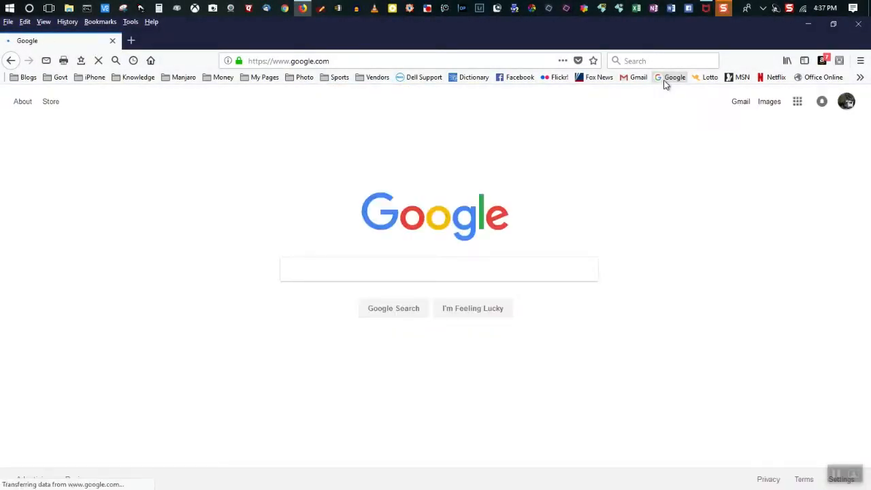
left_click(439, 270)
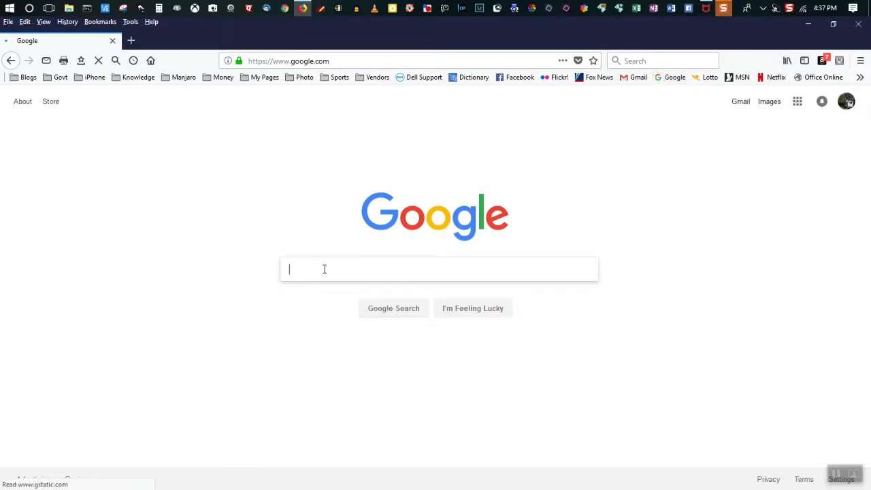
left_click(438, 270)
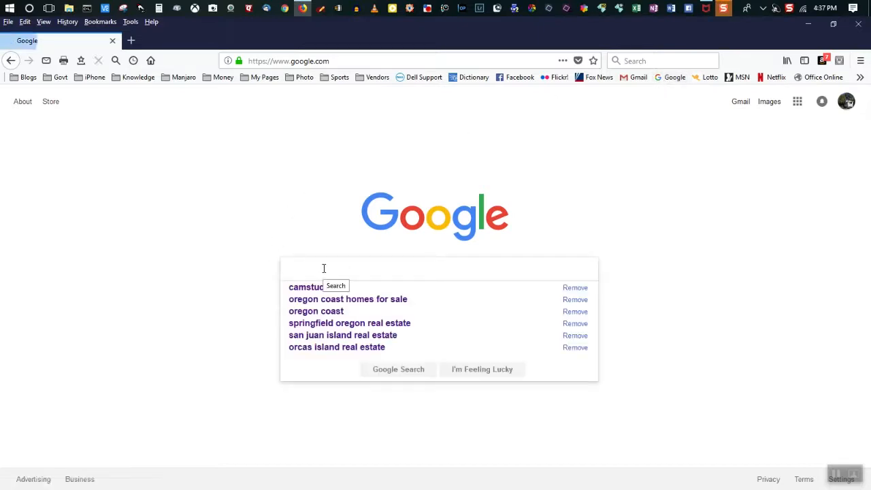
type("camstudio")
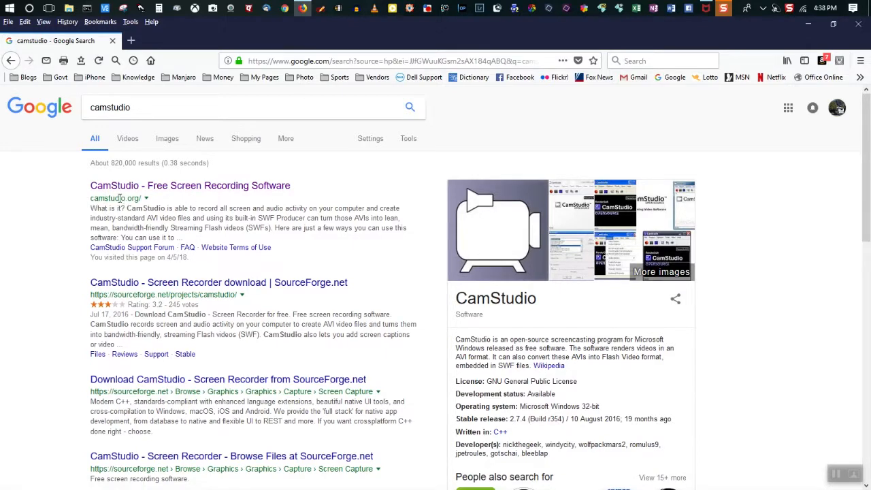
left_click(191, 185)
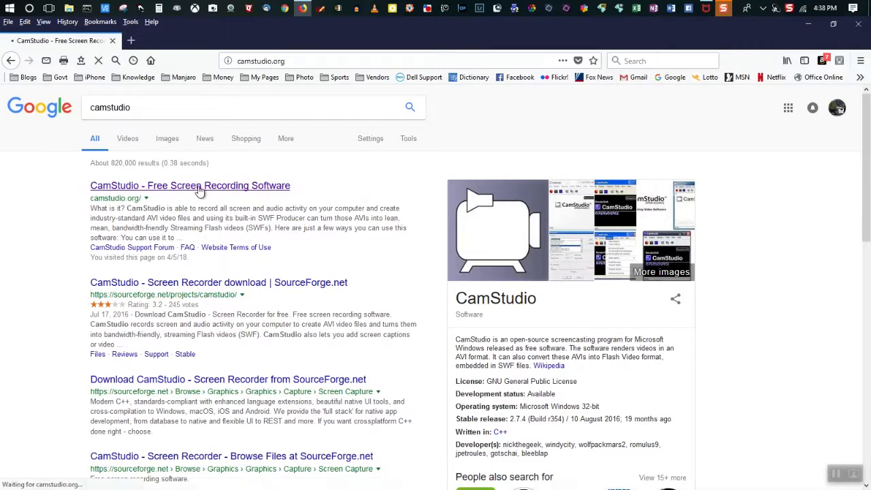
- Scroll the camstudio.org homepage to the 'So where can I get it' section with the 2.7.2 Download button
left_click(191, 186)
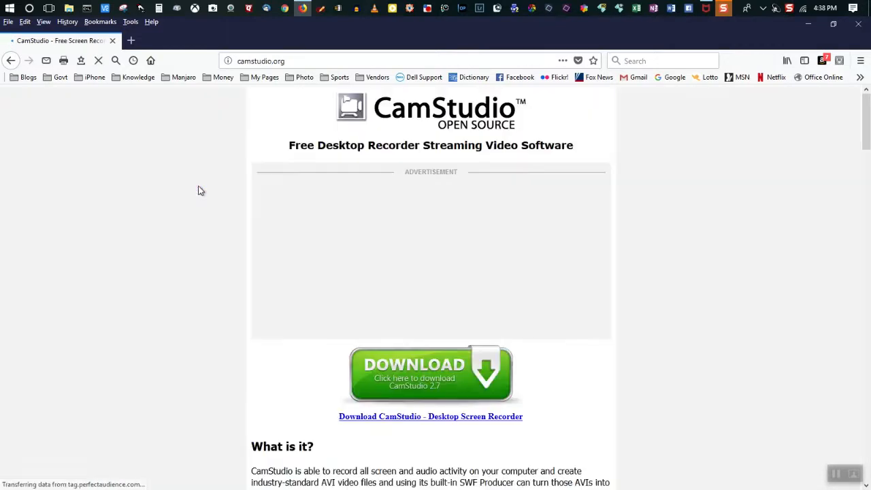
mouse_move(619, 201)
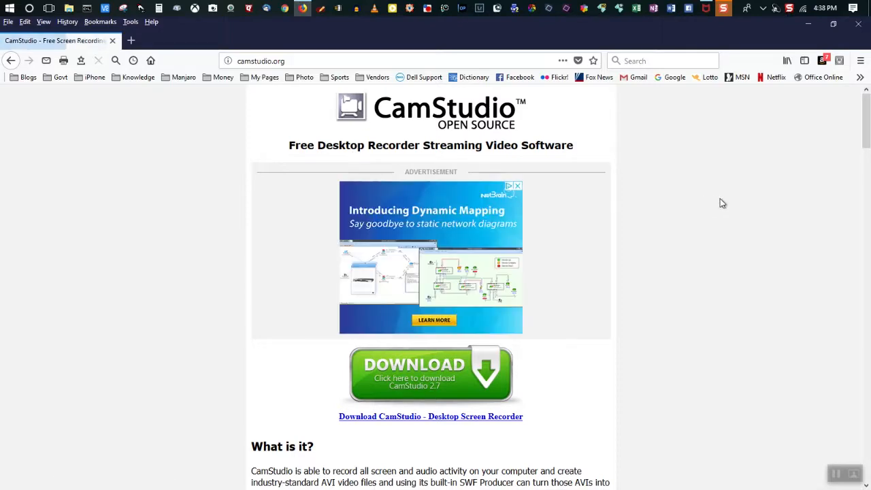
scroll("down", 3)
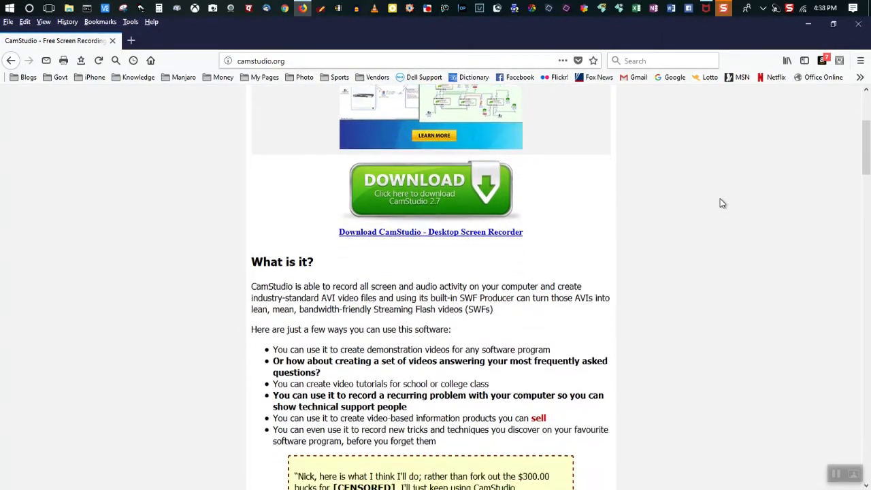
scroll("down", 3)
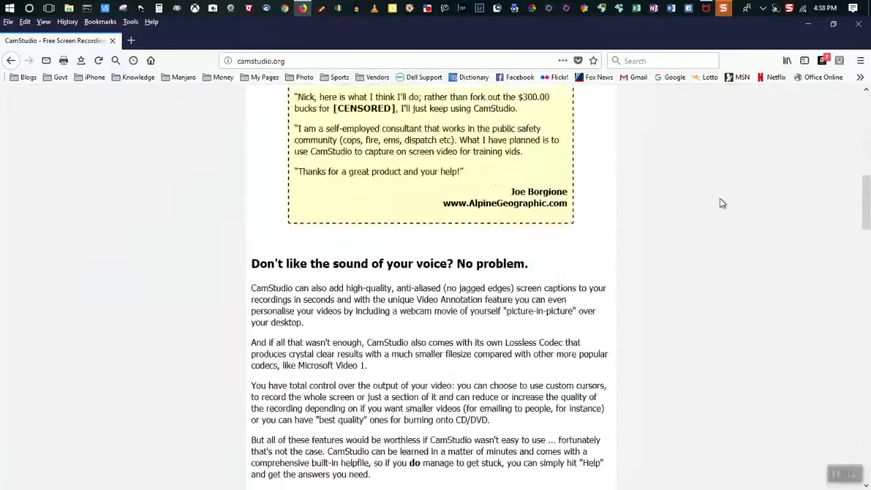
scroll("down", 3)
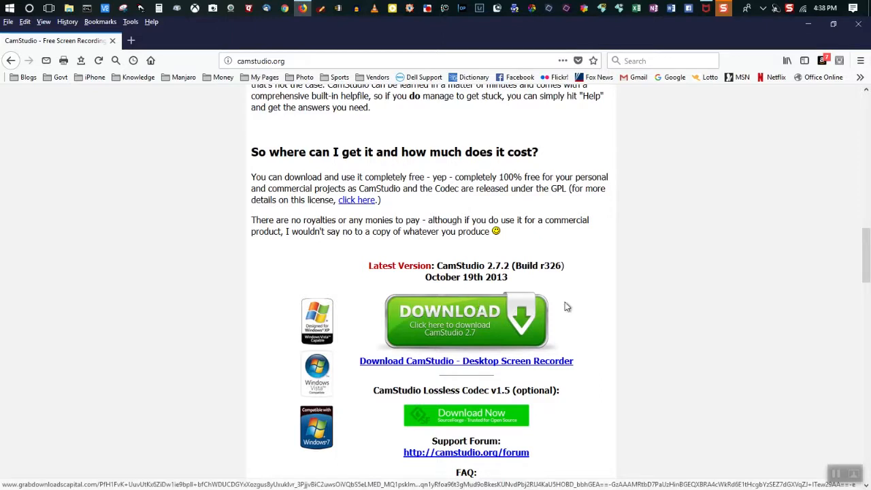
mouse_move(430, 294)
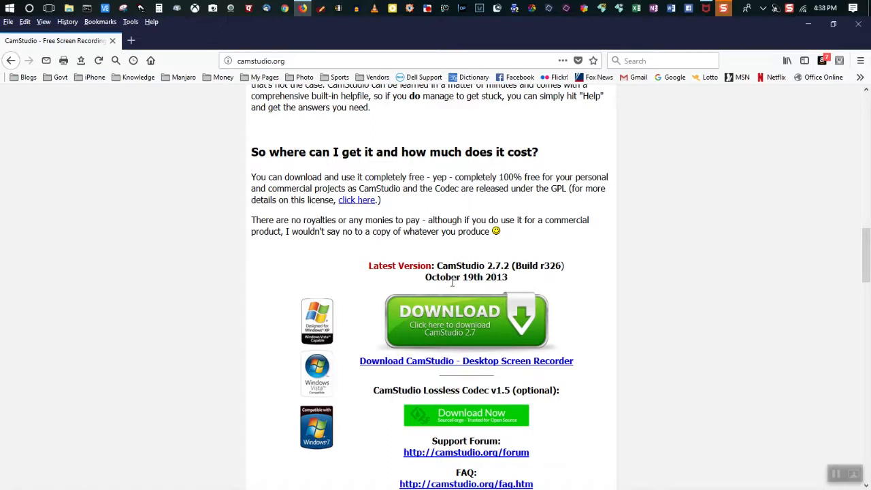
mouse_move(465, 291)
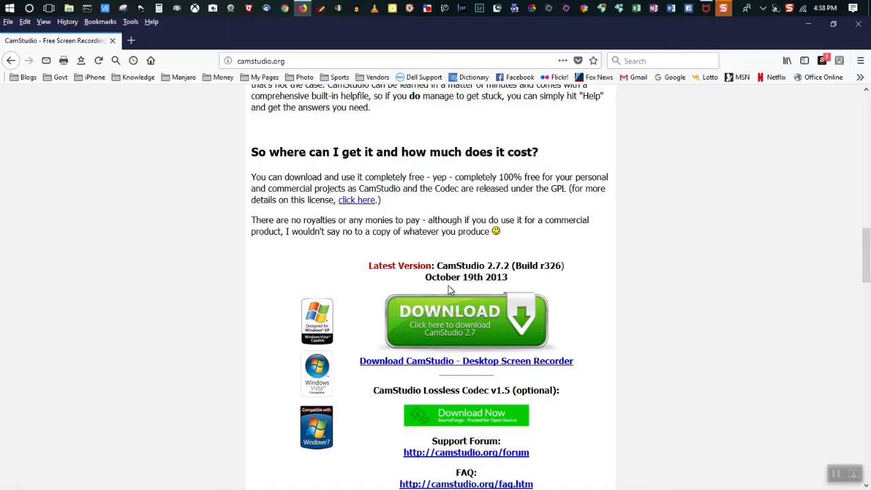
mouse_move(455, 292)
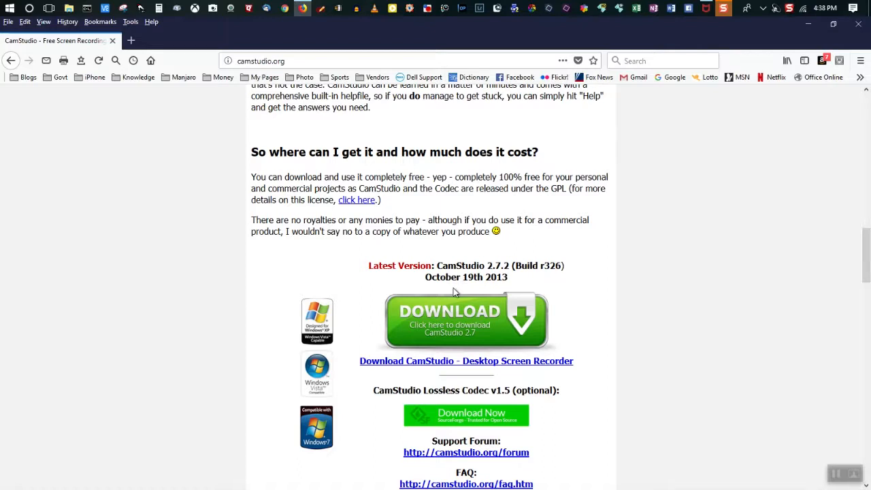
mouse_move(454, 275)
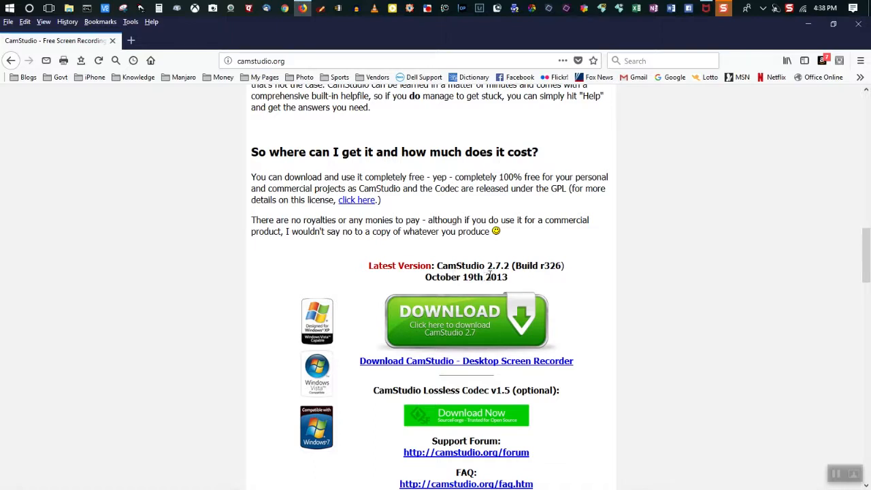
mouse_move(590, 149)
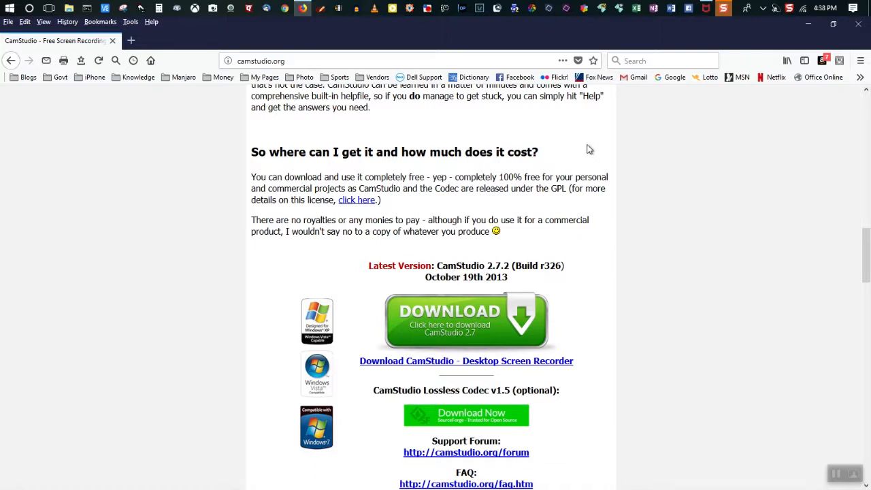
mouse_move(588, 158)
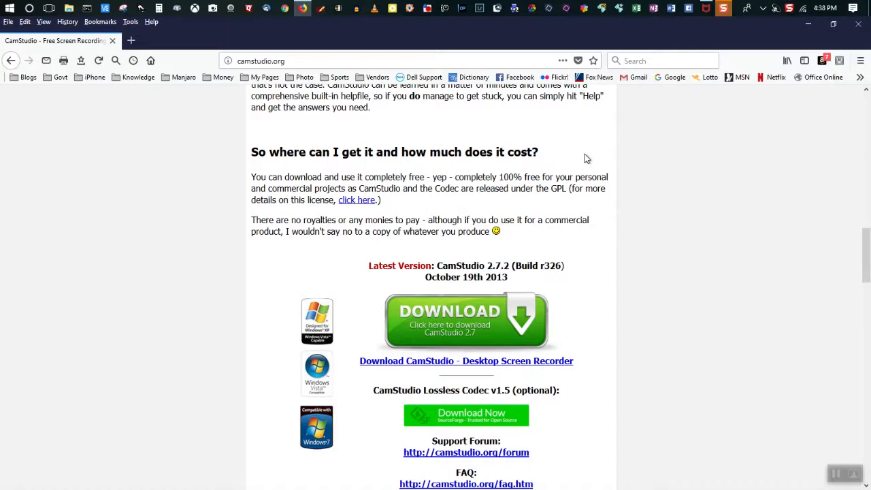
mouse_move(557, 162)
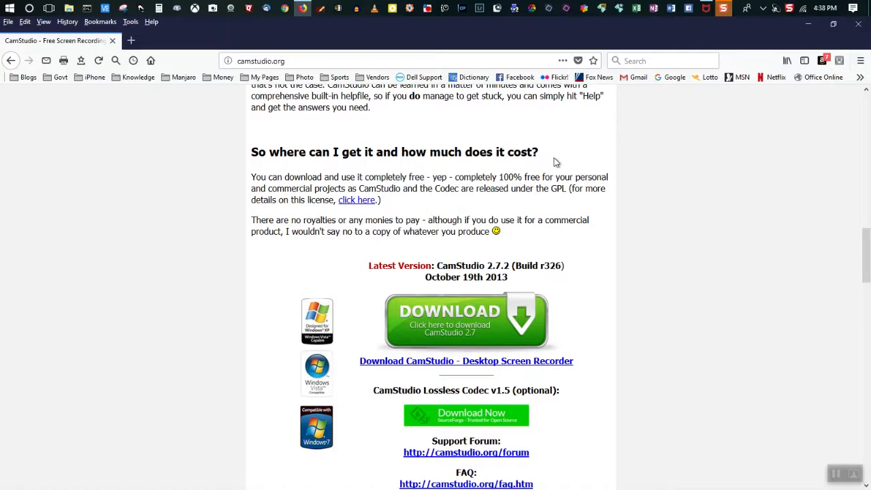
mouse_move(501, 270)
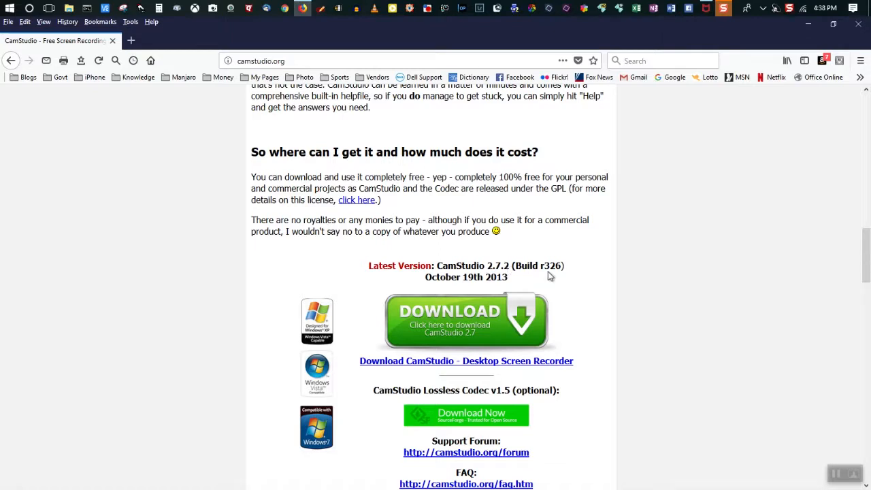
mouse_move(602, 295)
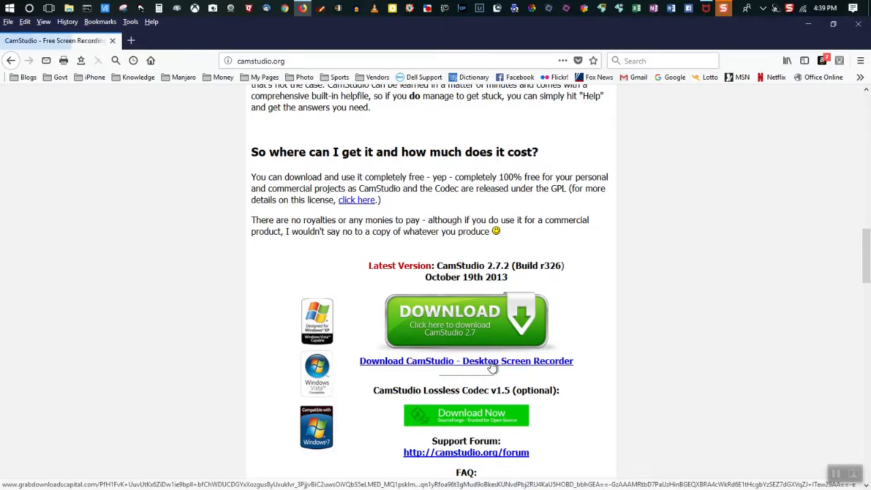
- Start the CamStudio installer download and save camstudio.exe into the Cam Studio folder
left_click(465, 360)
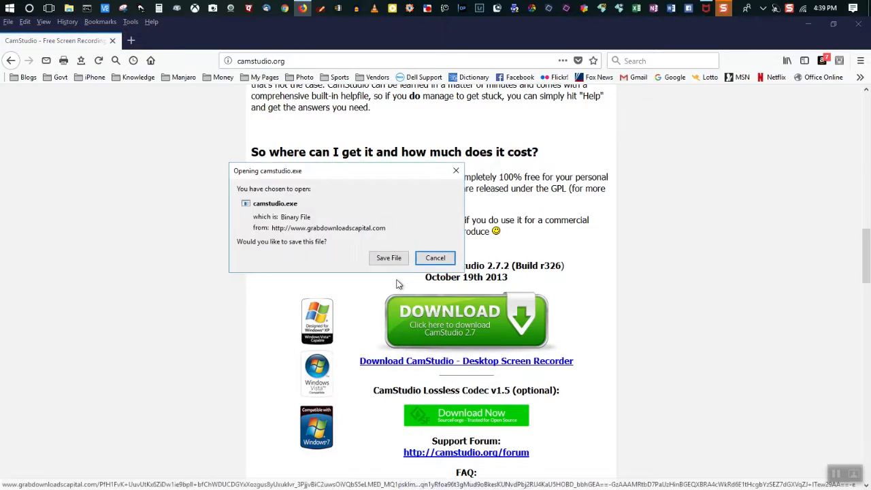
left_click(436, 257)
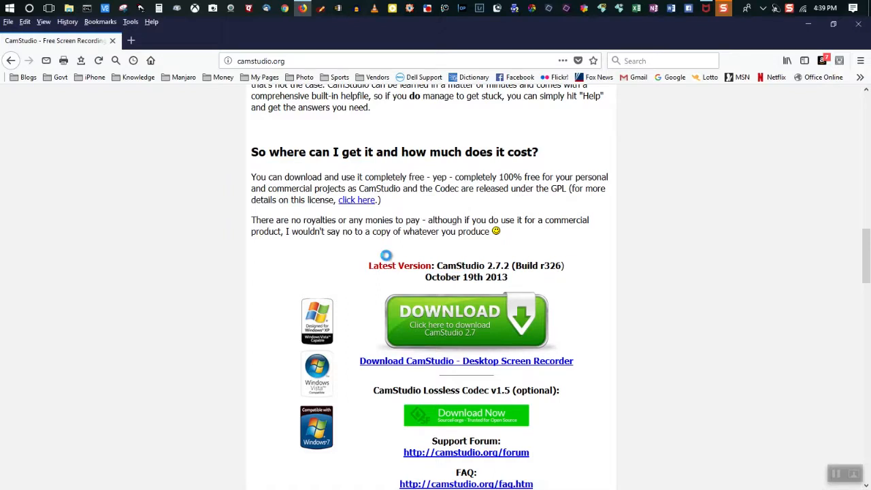
left_click(466, 320)
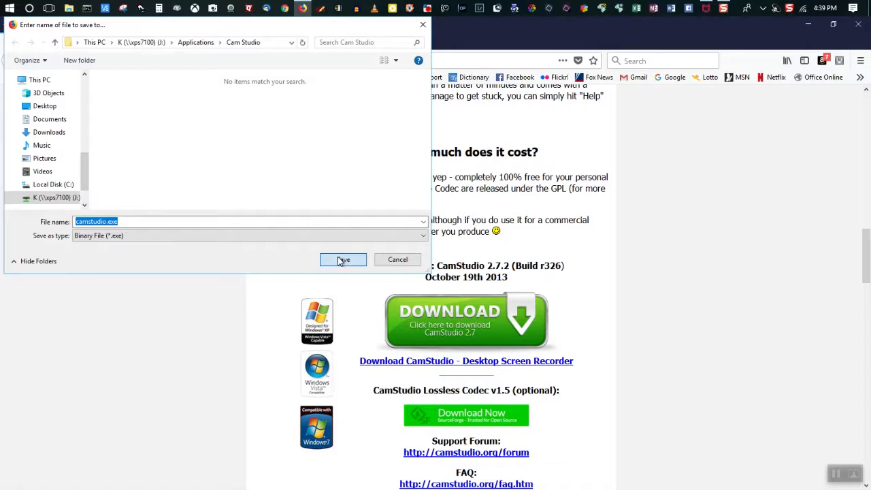
mouse_move(343, 264)
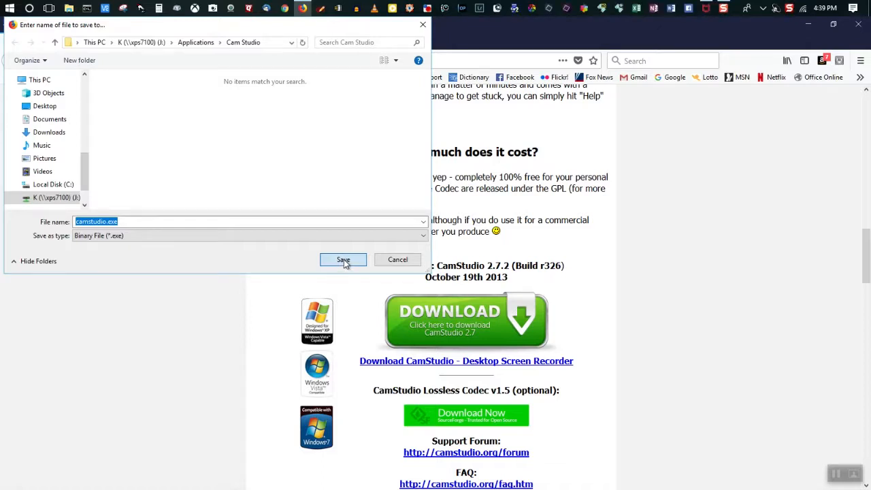
left_click(343, 259)
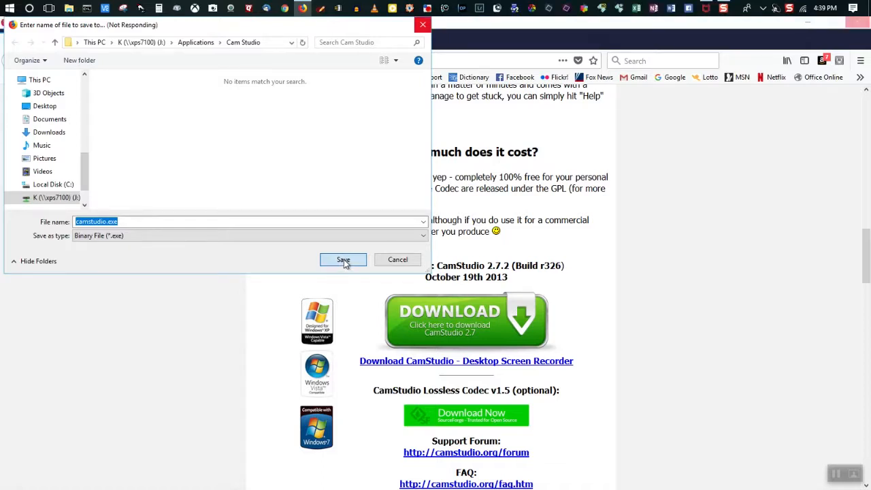
left_click(343, 259)
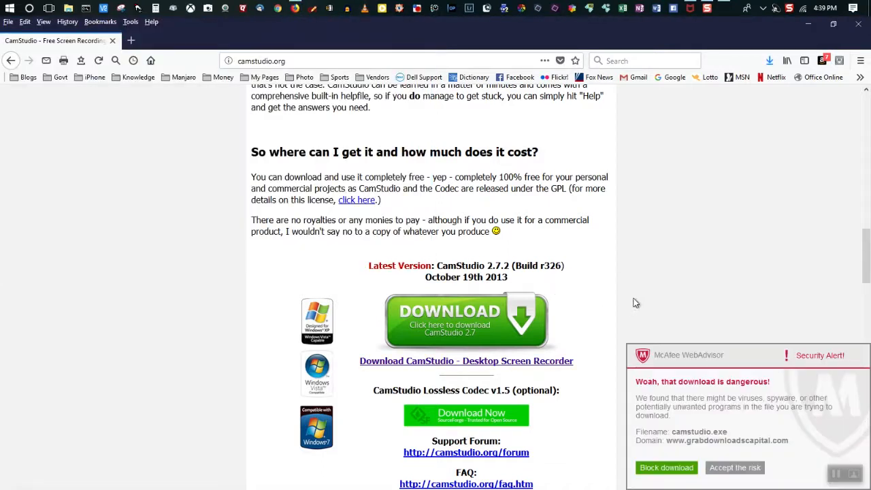
mouse_move(707, 308)
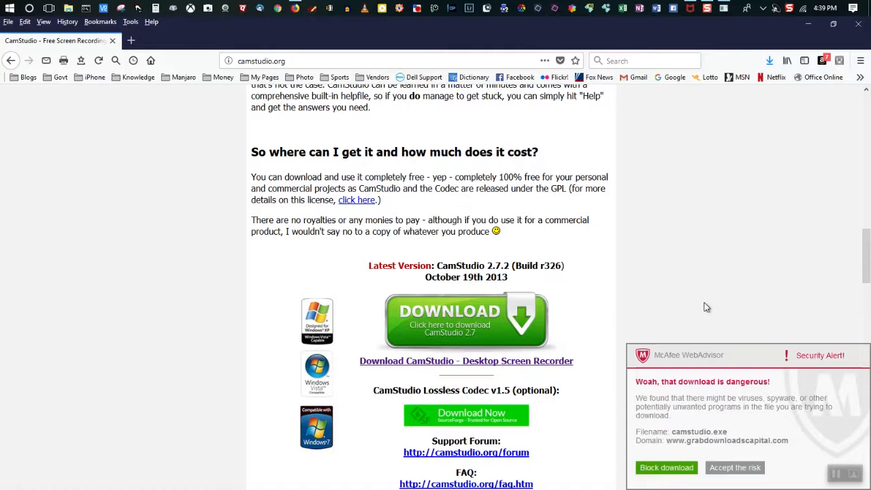
mouse_move(676, 343)
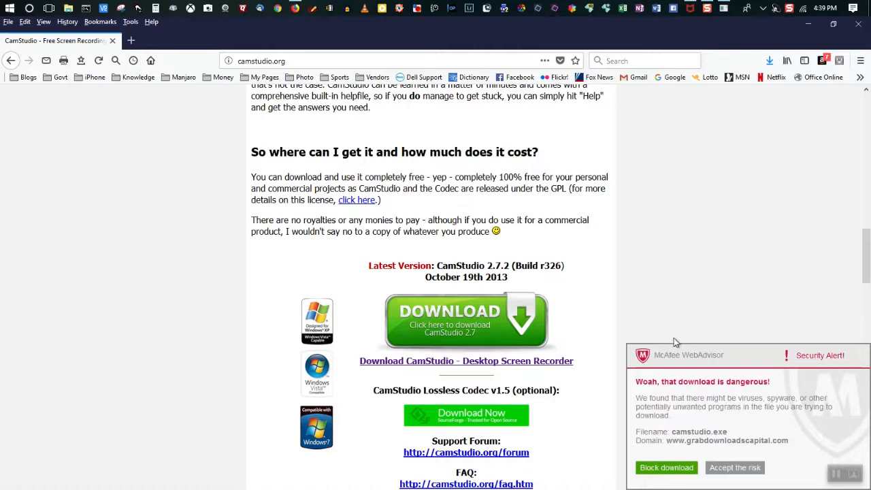
mouse_move(661, 398)
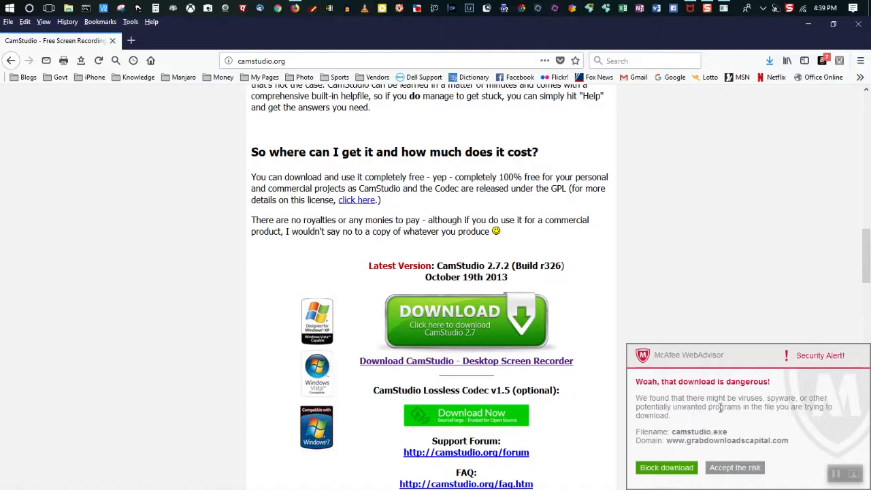
mouse_move(800, 409)
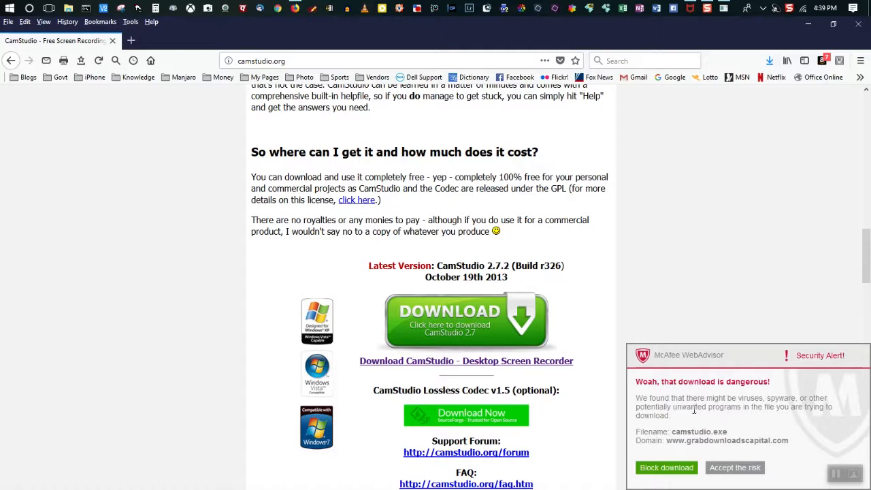
mouse_move(659, 469)
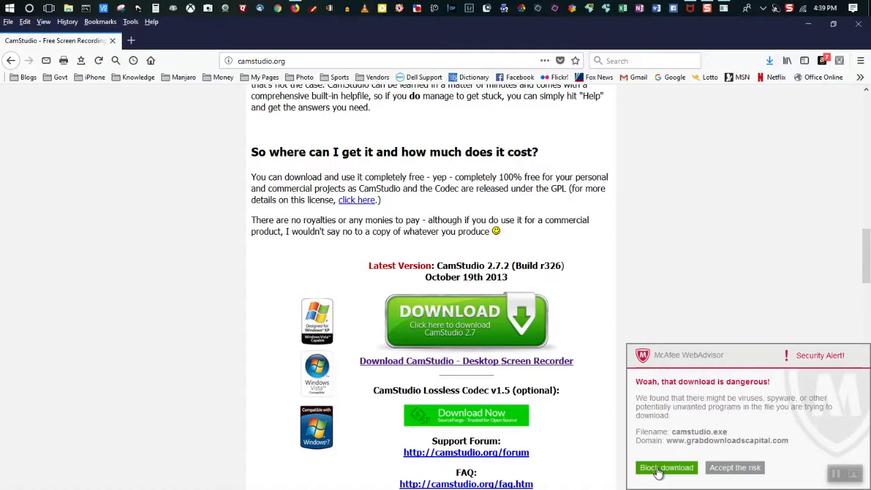
- Block the camstudio.exe download after McAfee WebAdvisor flags it as dangerous
left_click(666, 469)
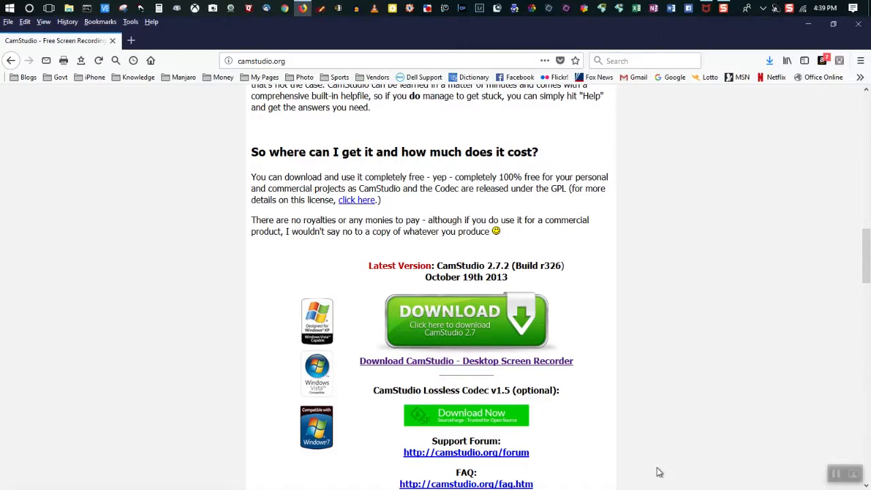
mouse_move(662, 346)
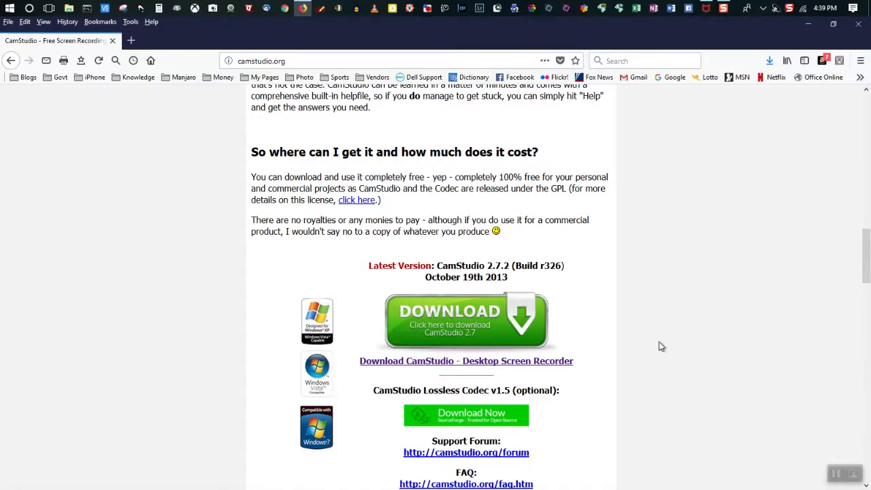
scroll("up", 3)
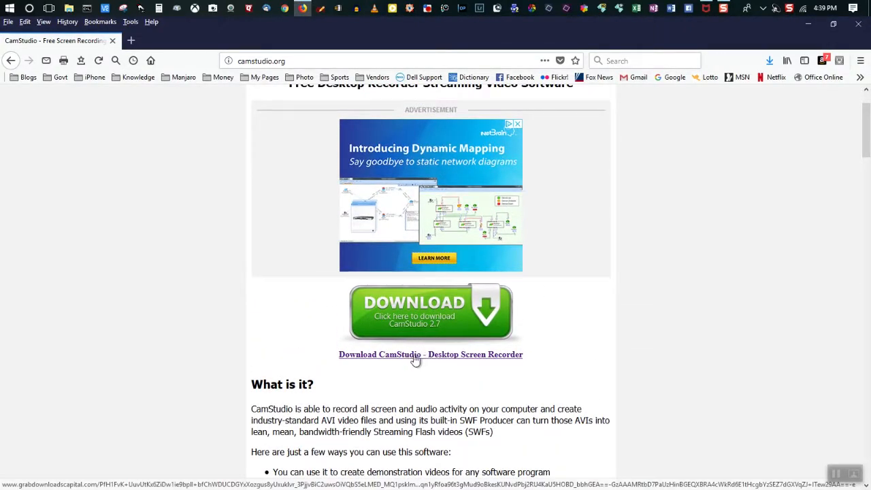
mouse_move(419, 319)
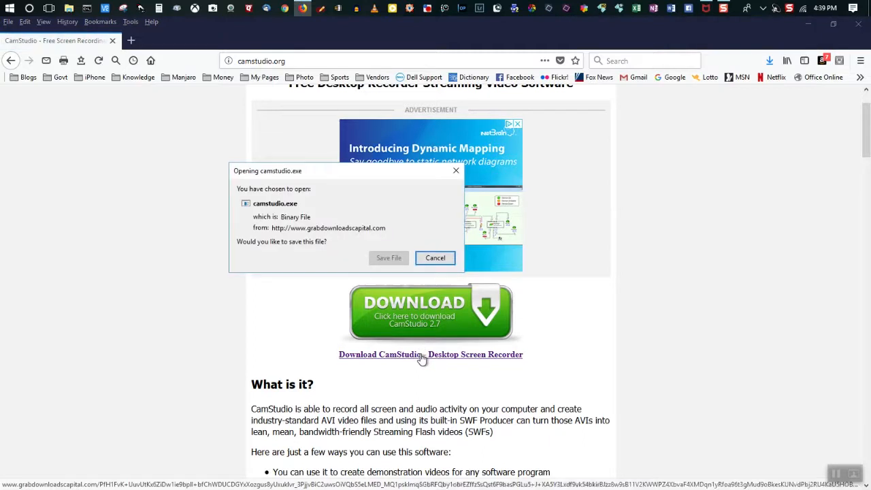
left_click(435, 257)
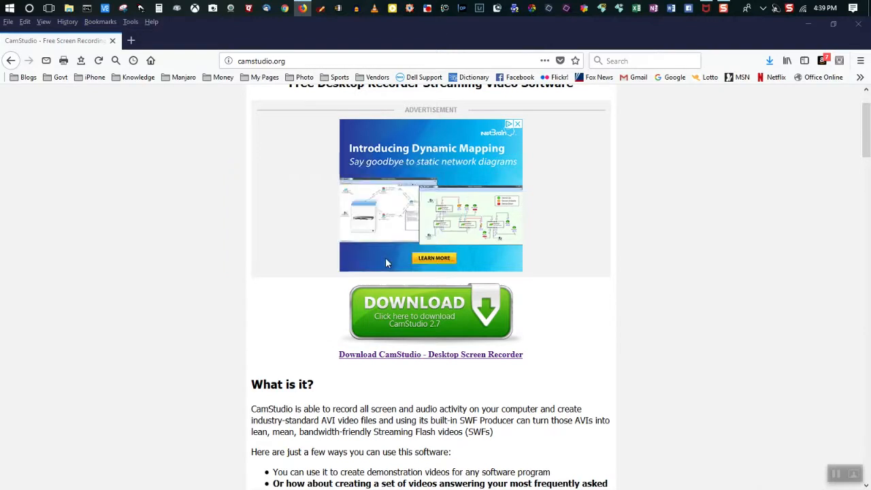
left_click(430, 312)
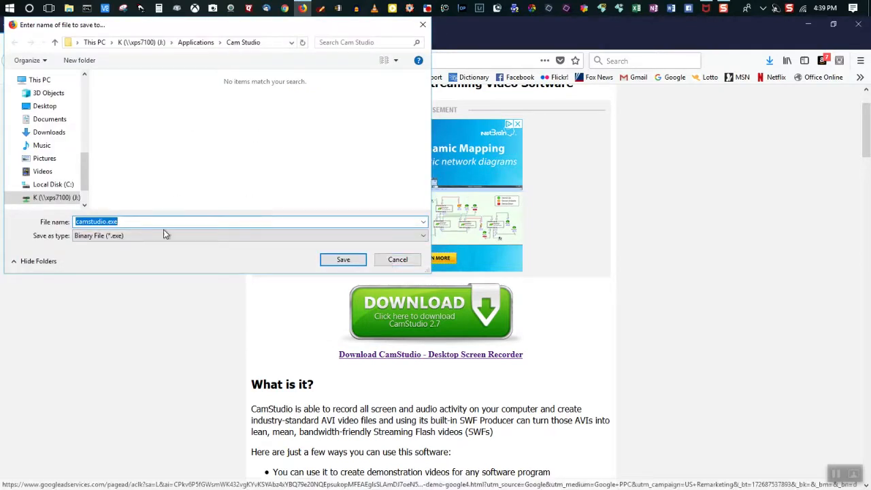
left_click(398, 258)
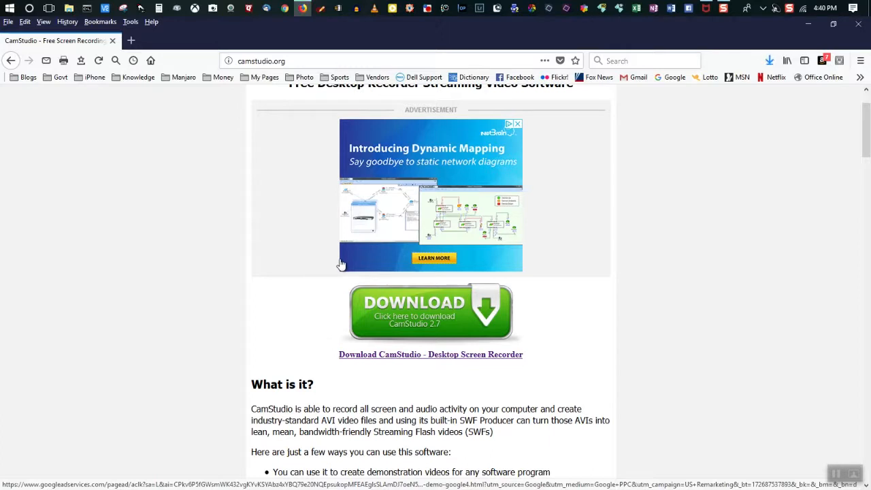
left_click(430, 311)
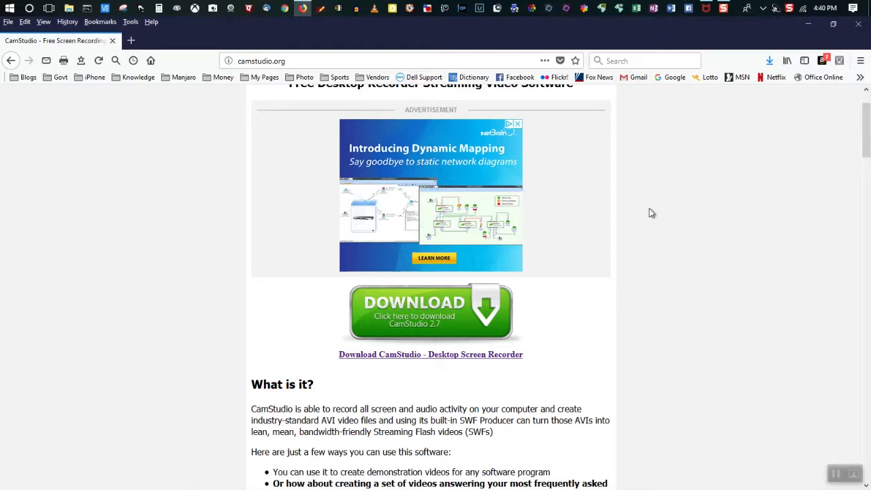
mouse_move(647, 122)
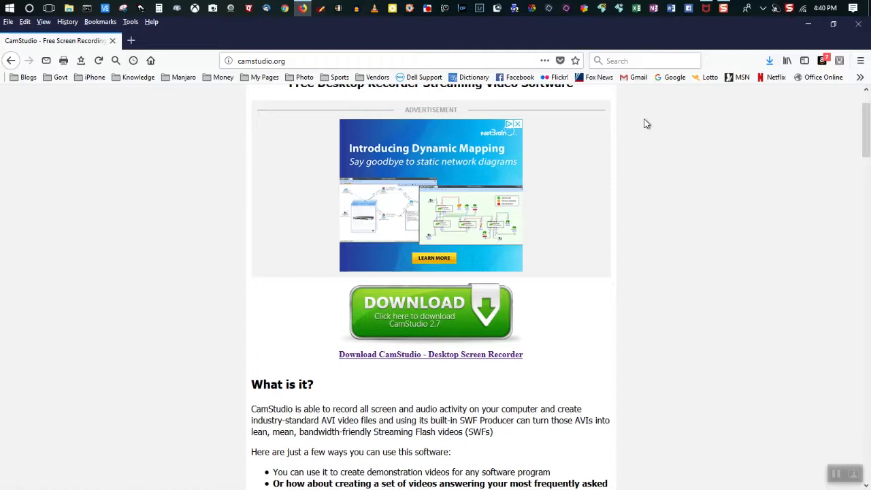
mouse_move(644, 131)
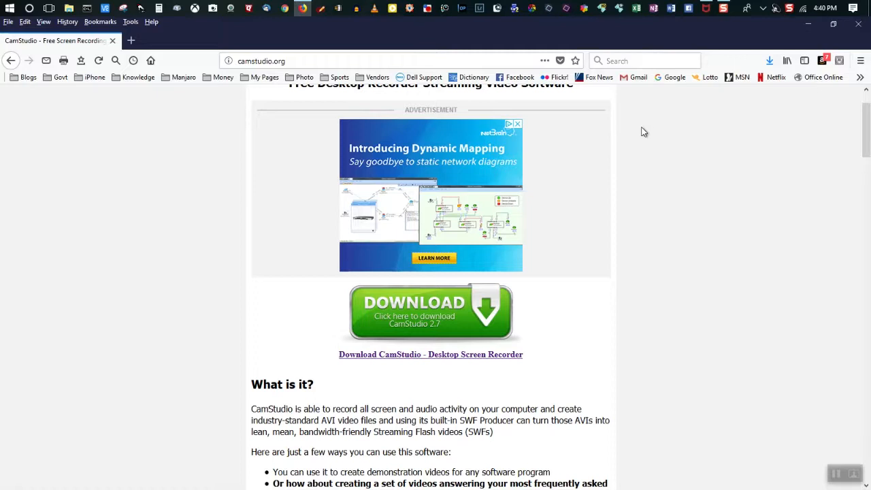
mouse_move(656, 101)
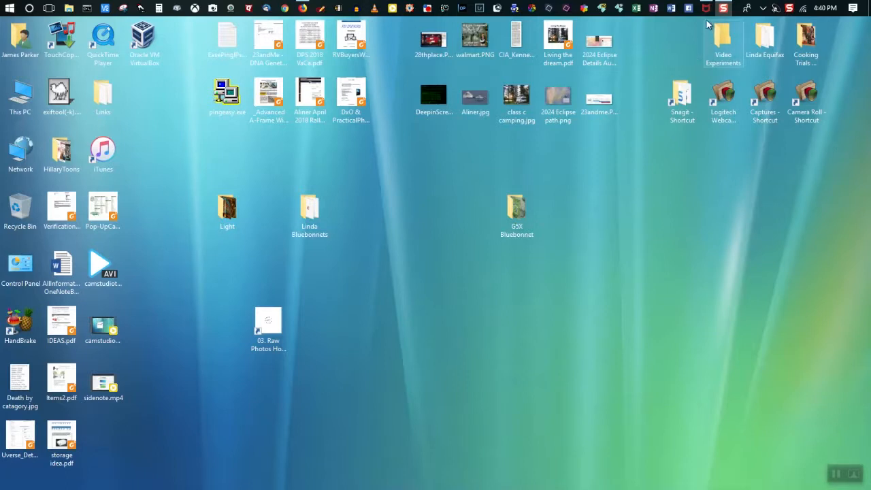
- Review McAfee's finished full scan showing no issues, dismiss the summary and close McAfee
left_click(708, 8)
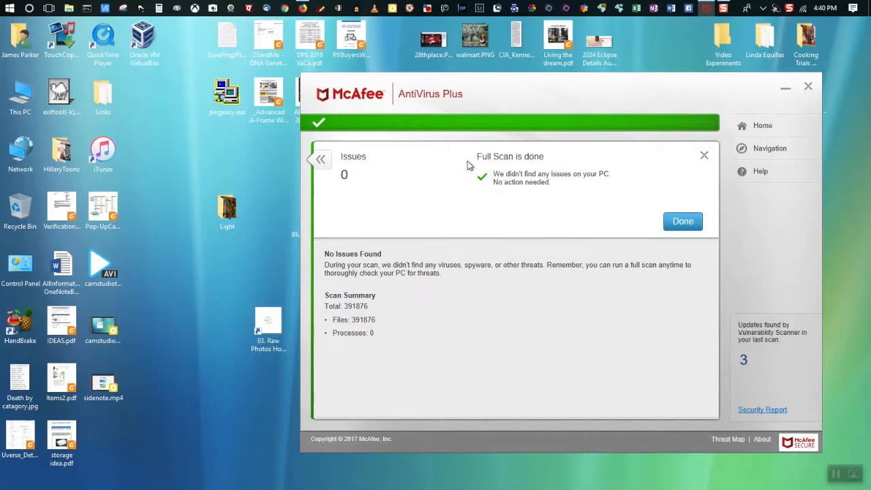
mouse_move(466, 174)
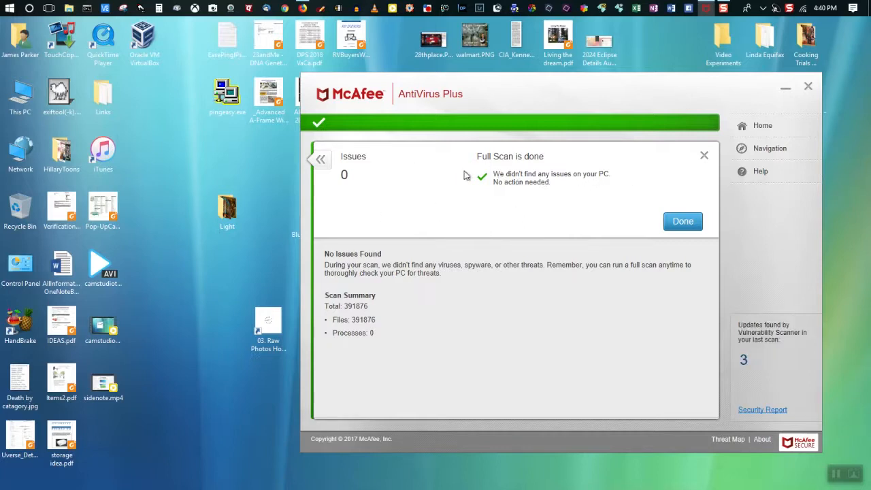
mouse_move(362, 147)
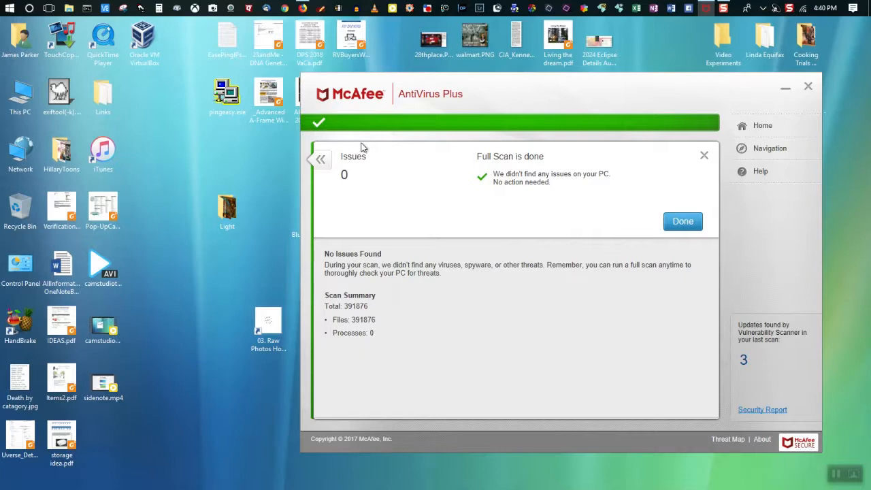
mouse_move(466, 160)
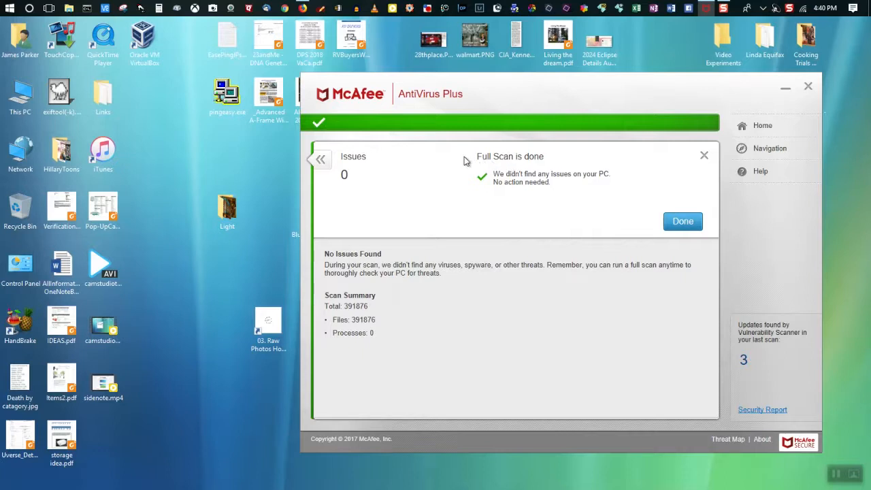
mouse_move(839, 215)
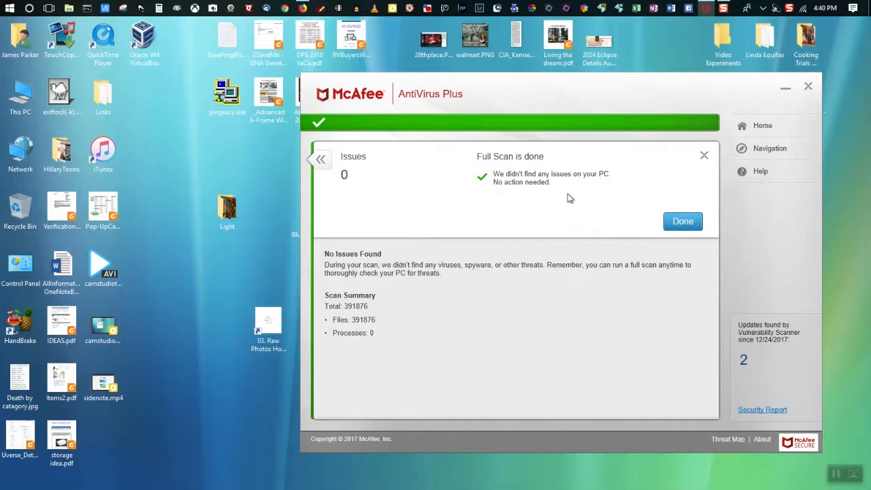
mouse_move(653, 207)
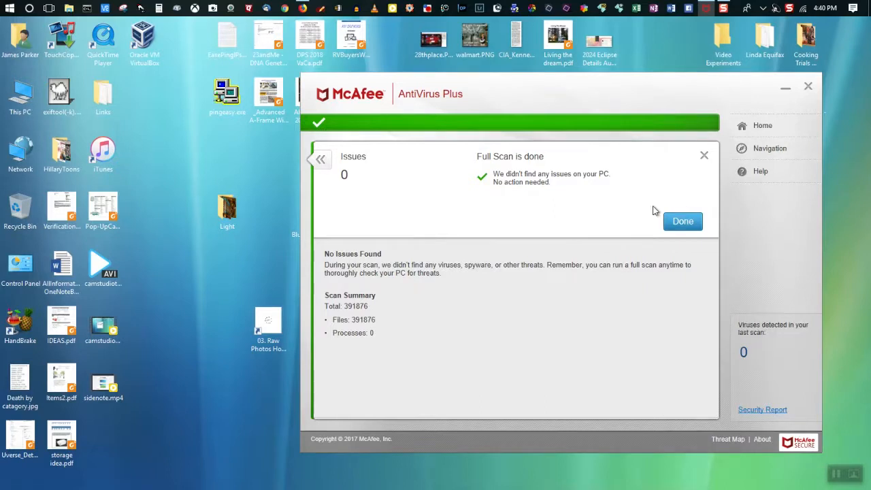
mouse_move(558, 237)
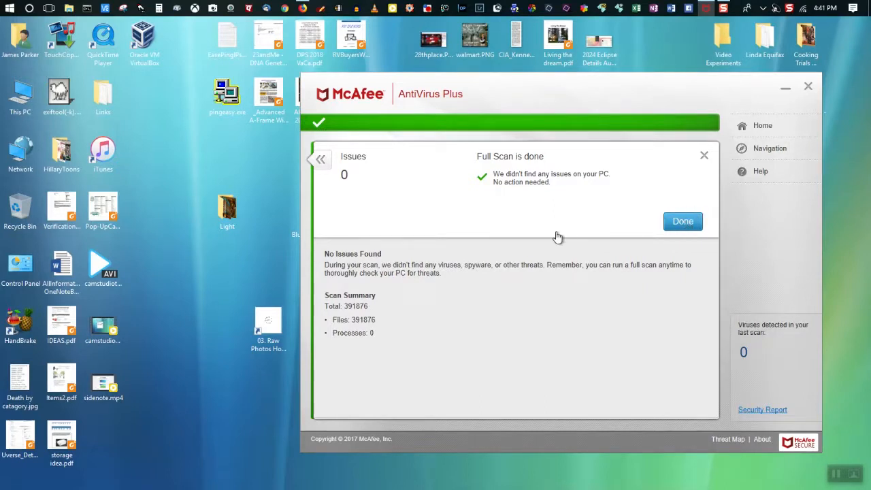
left_click(683, 220)
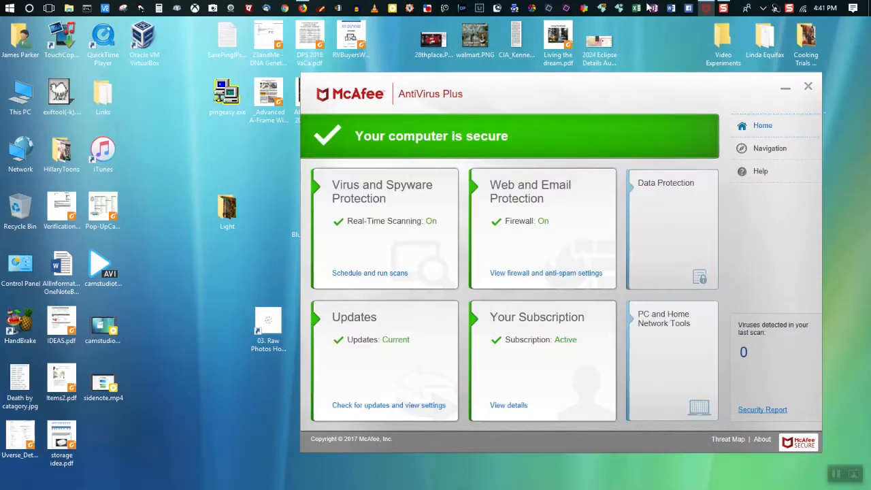
mouse_move(653, 8)
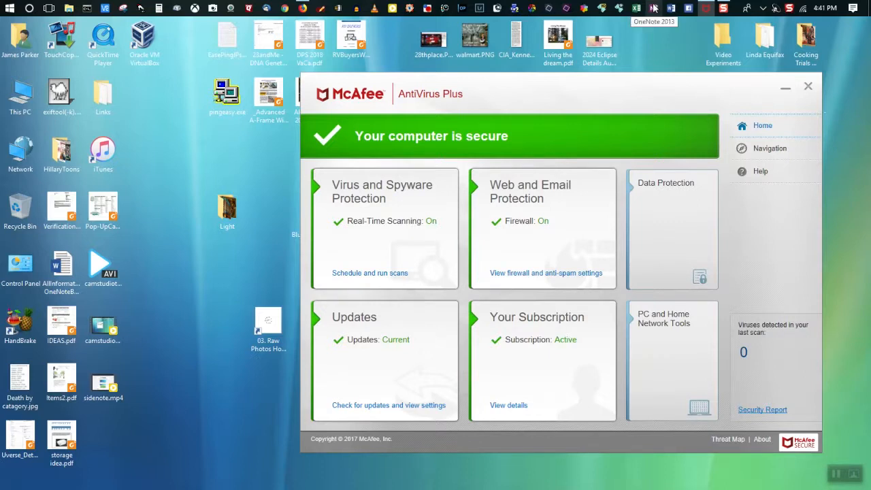
mouse_move(808, 87)
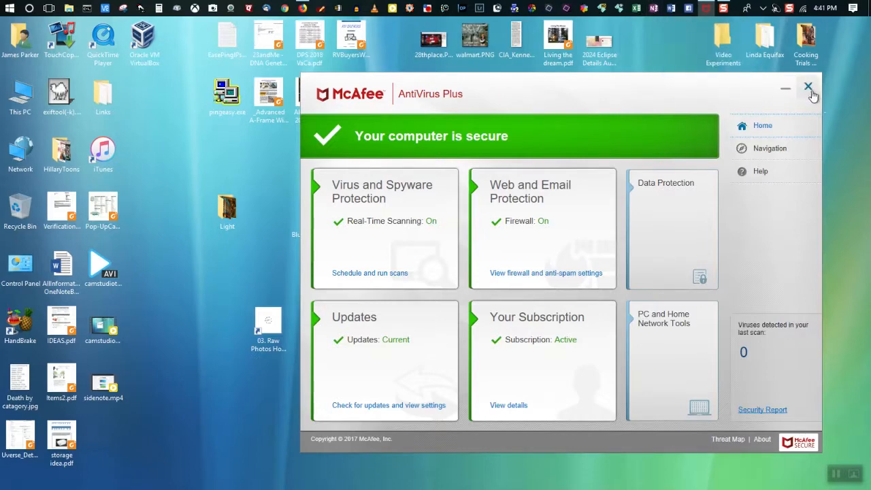
left_click(809, 87)
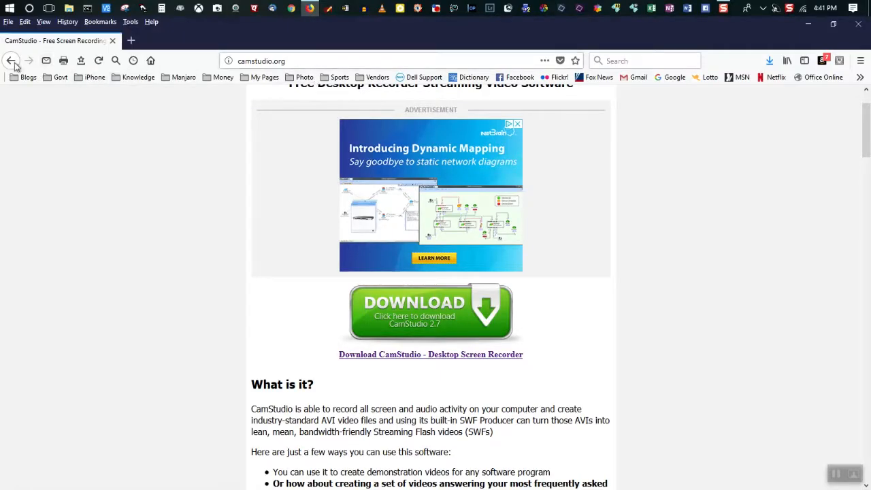
- Return to Google's camstudio results and reach the CamStudio - Screen Recorder project page on SourceForge
left_click(11, 60)
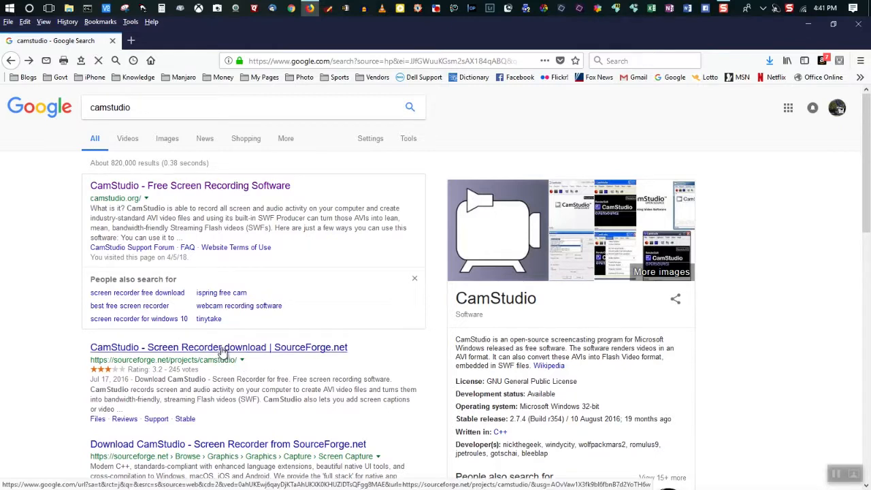
left_click(218, 347)
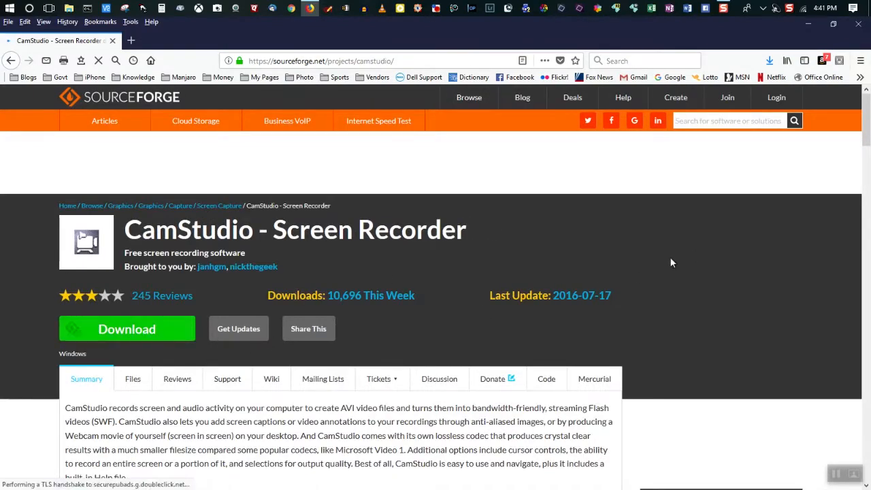
mouse_move(562, 310)
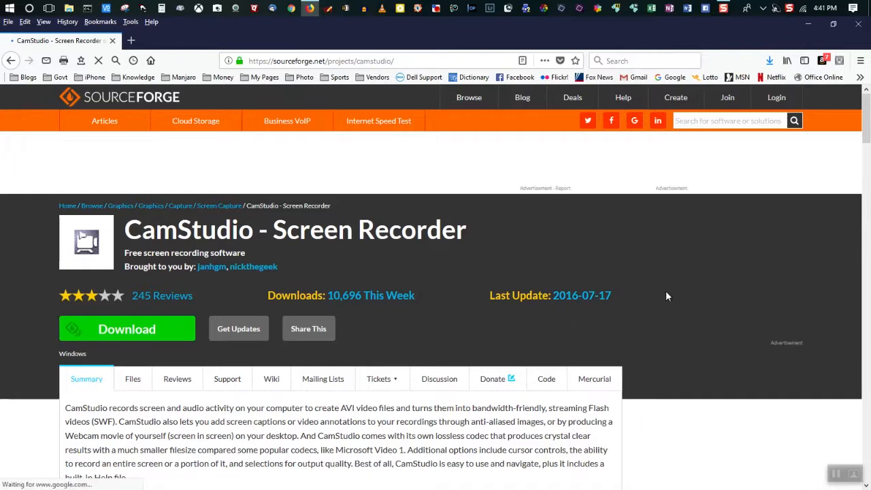
scroll("down", 3)
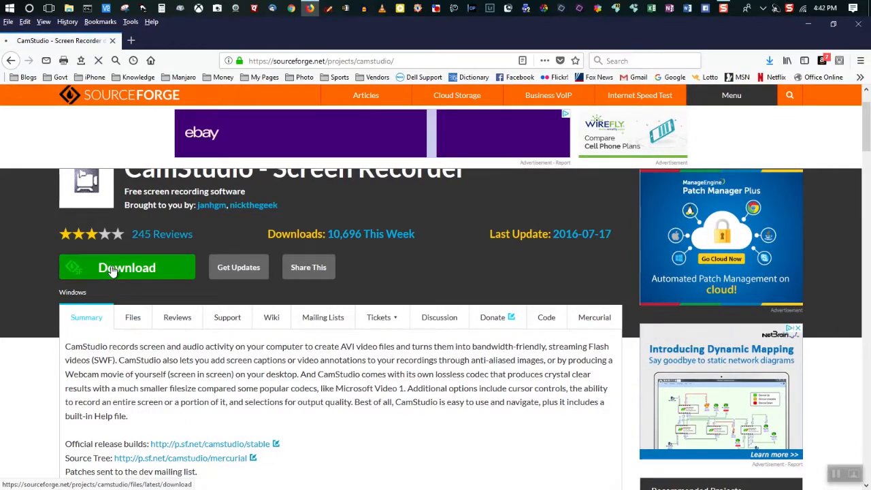
- Download CamStudio_Setup_2-7_r316.exe from SourceForge and save the file to the computer
left_click(127, 267)
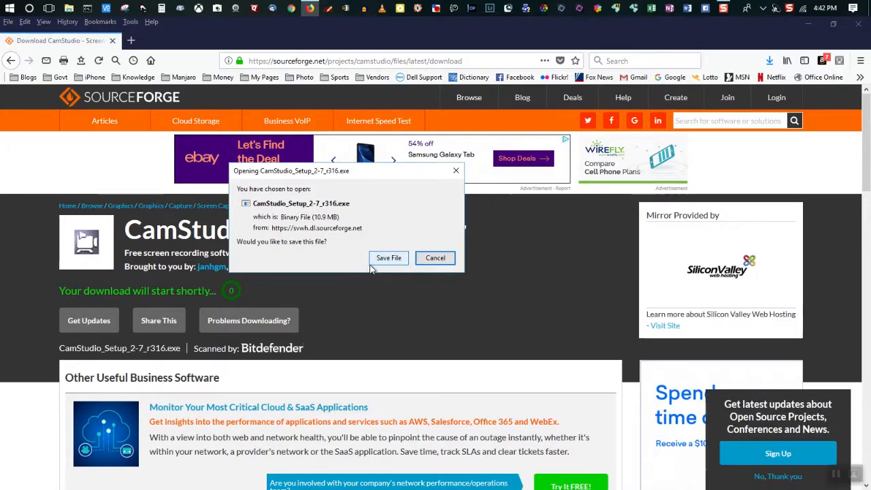
left_click(390, 258)
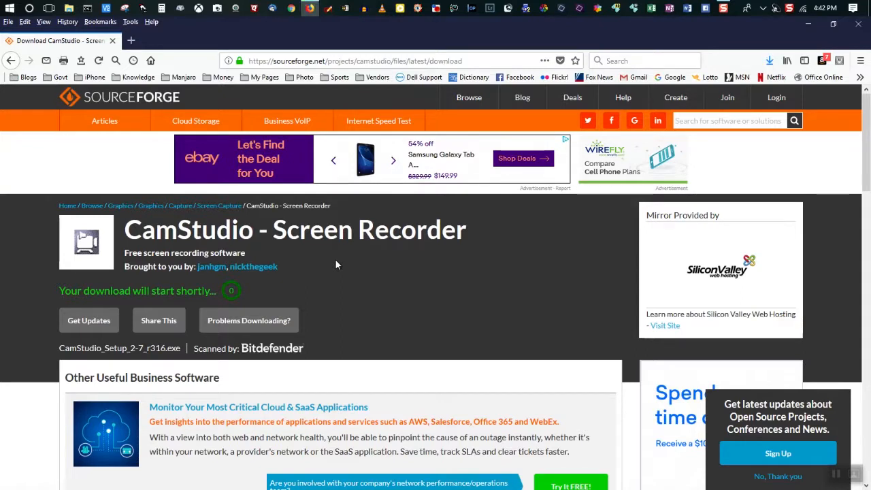
mouse_move(335, 264)
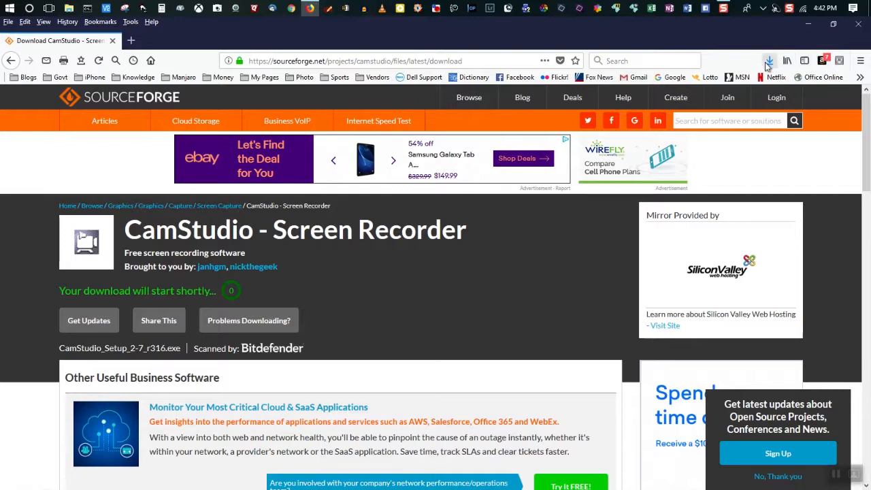
- Confirm in Firefox's downloads list that CamStudio_Setup_2-7_r316.exe completed at 10.9 MB
left_click(769, 60)
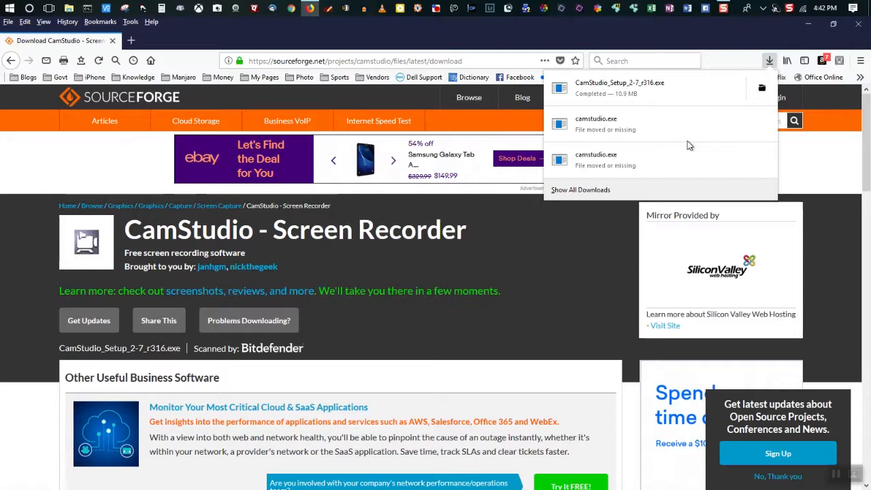
mouse_move(564, 137)
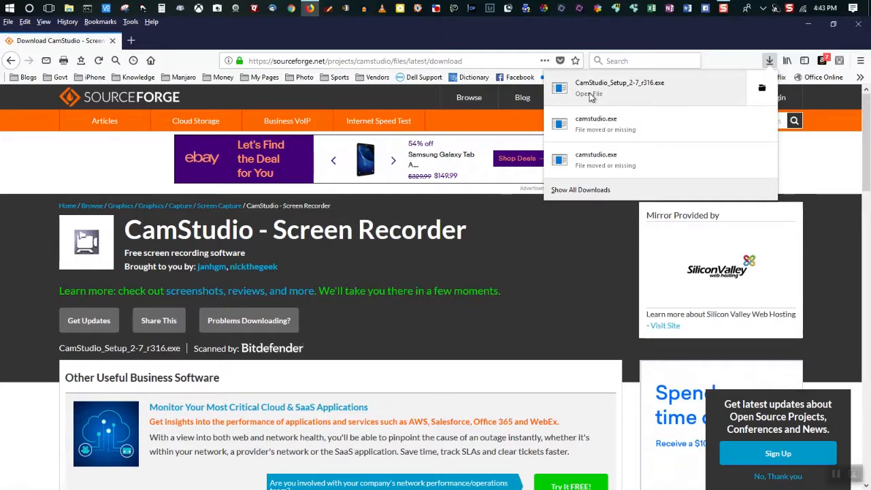
mouse_move(621, 98)
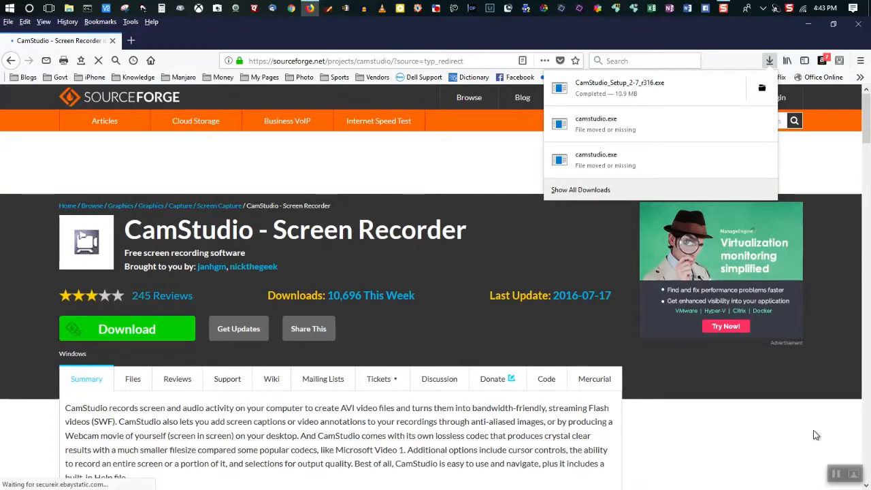
mouse_move(865, 444)
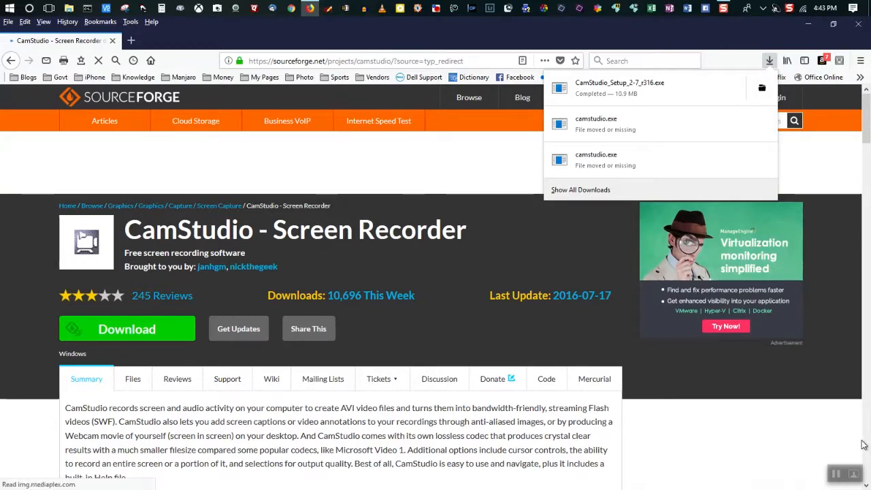